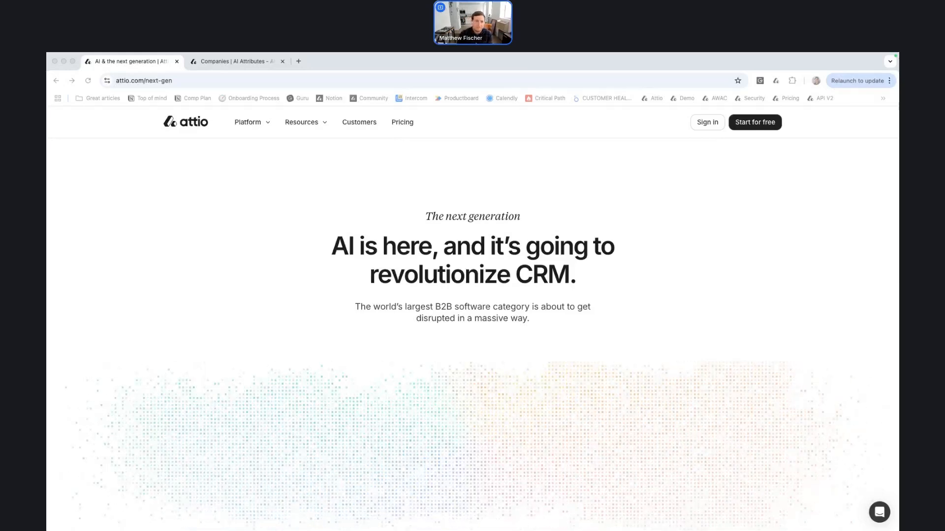
Step: Switch to the 'Companies | AI Attributes' tab showing AI-filled company columns
{"action": "left_click", "coordinate": [236, 61]}
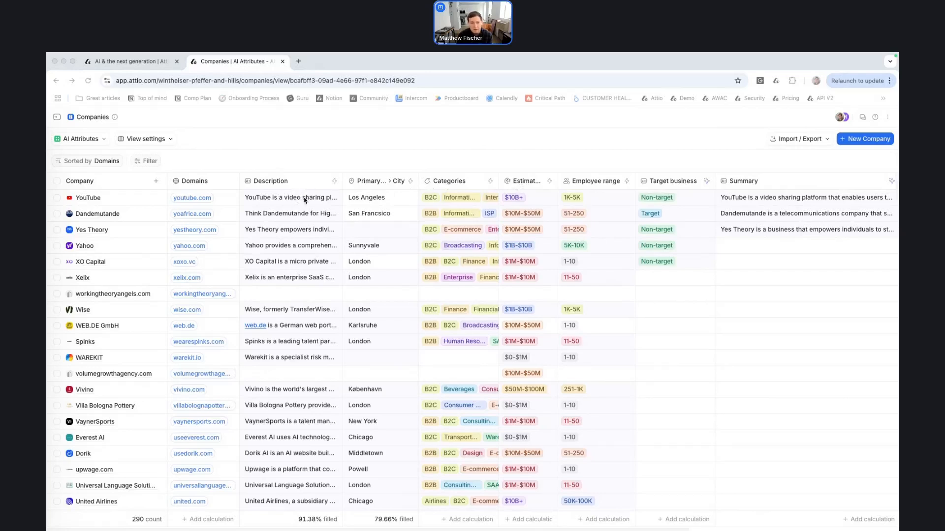
{"action": "left_click", "coordinate": [290, 197]}
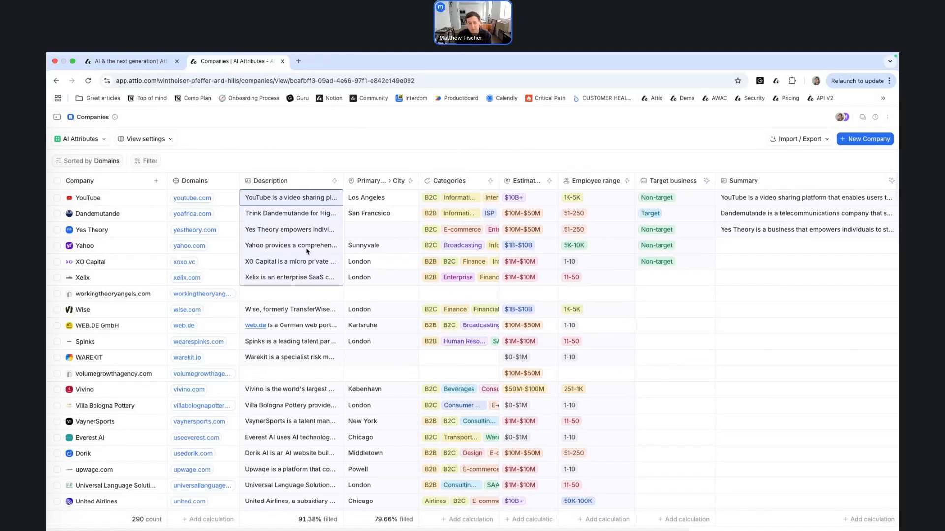
{"action": "mouse_move", "coordinate": [223, 201]}
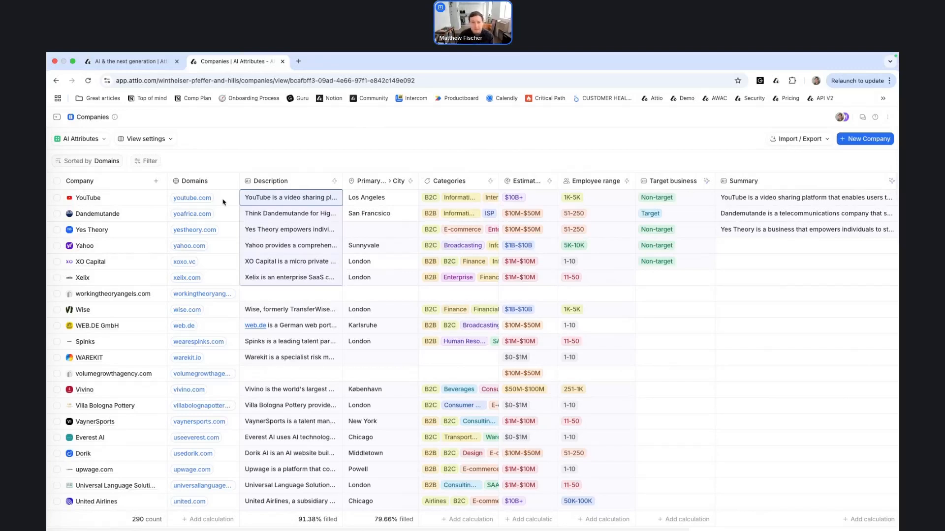
{"action": "mouse_move", "coordinate": [303, 184]}
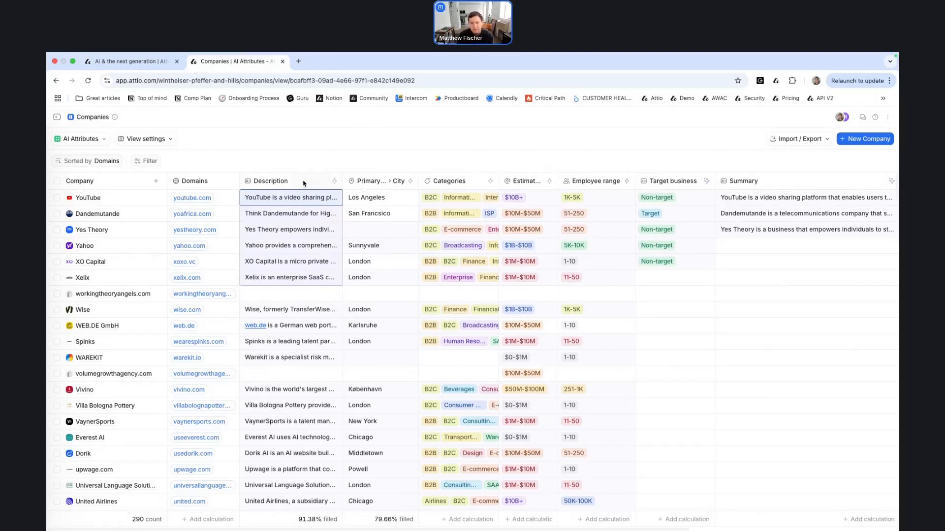
{"action": "mouse_move", "coordinate": [381, 181]}
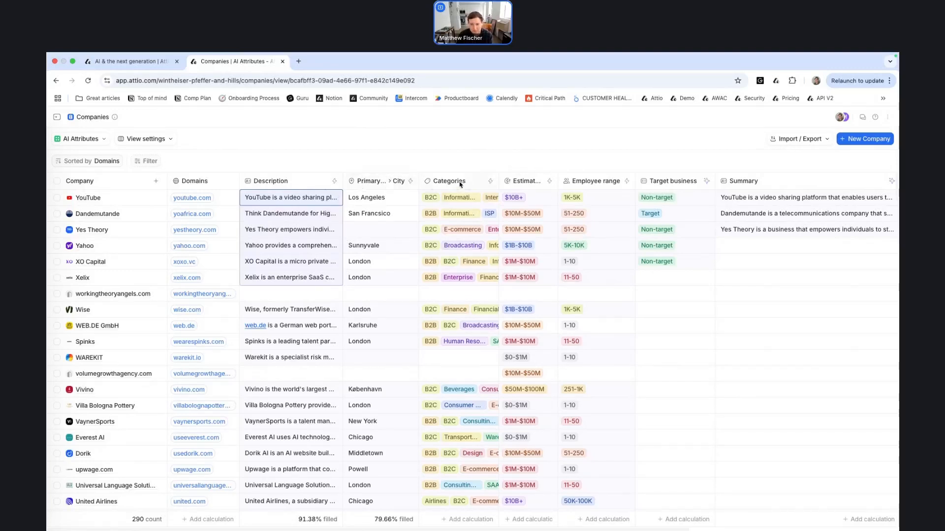
{"action": "mouse_move", "coordinate": [524, 181]}
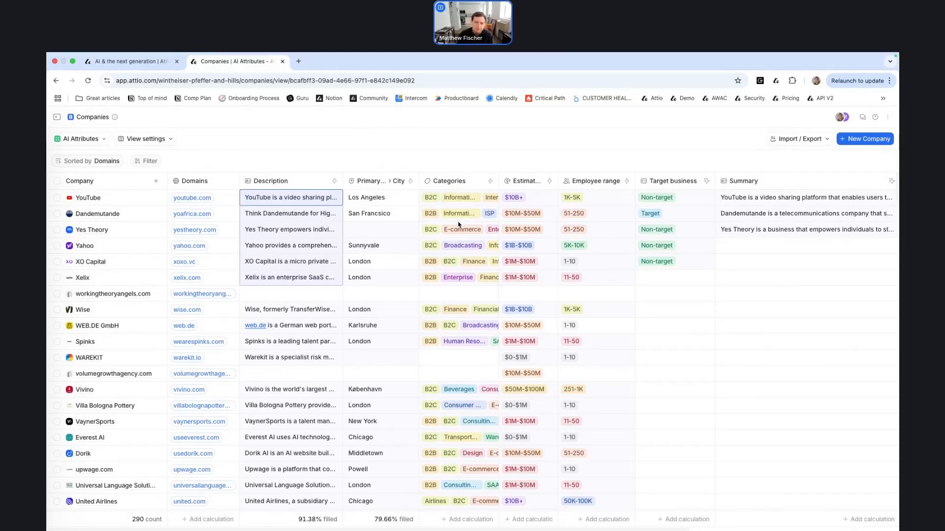
{"action": "scroll", "scroll_direction": "right", "scroll_amount": 3}
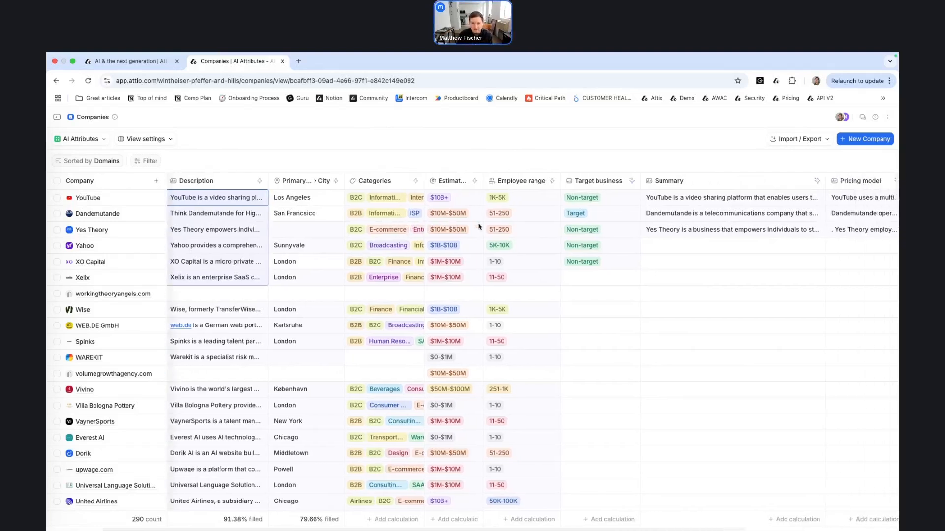
{"action": "scroll", "scroll_direction": "right", "scroll_amount": 3}
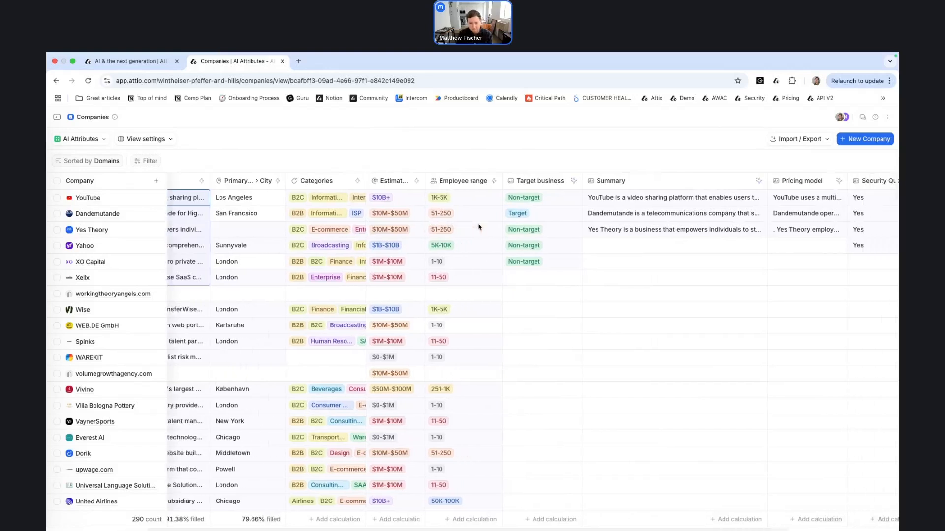
{"action": "mouse_move", "coordinate": [473, 224]}
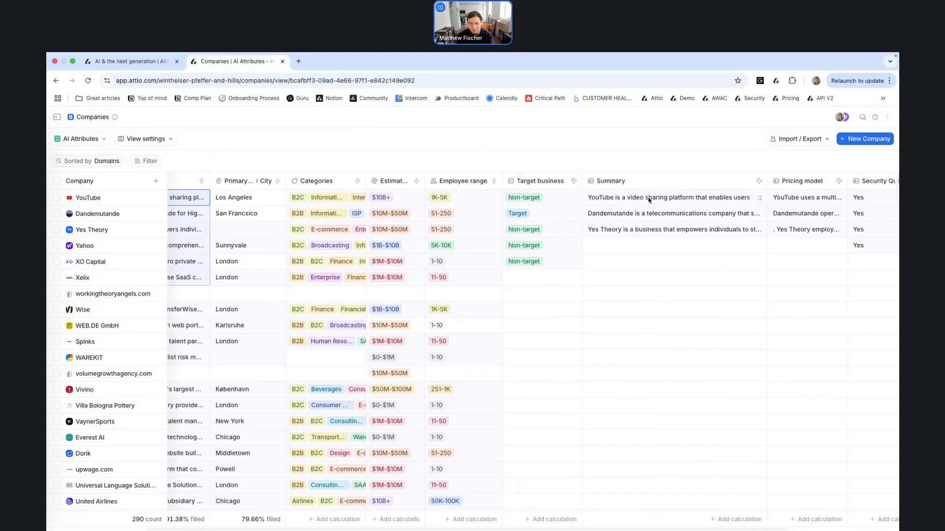
{"action": "mouse_move", "coordinate": [579, 182]}
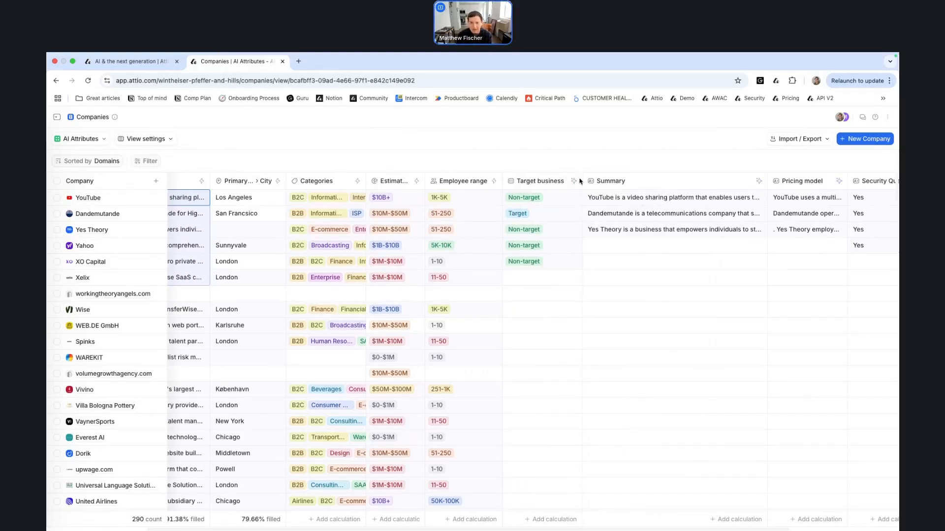
{"action": "mouse_move", "coordinate": [492, 181]}
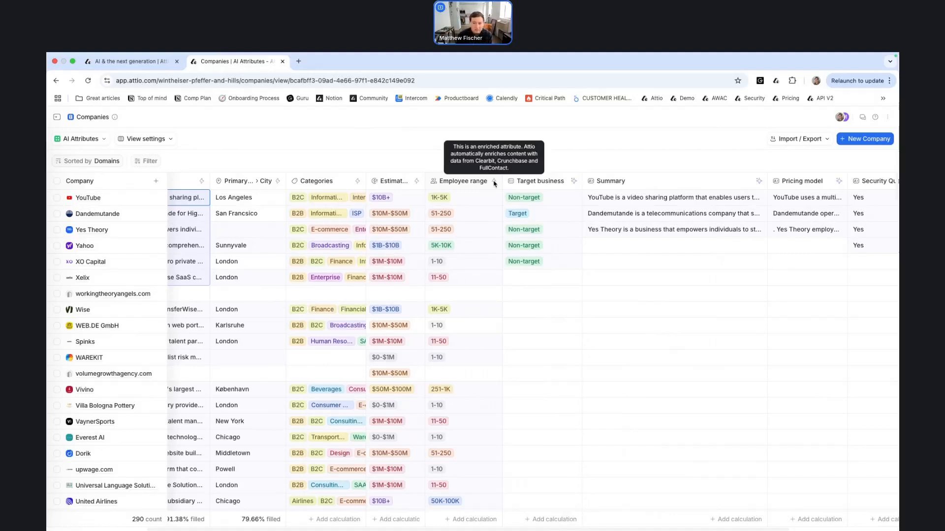
{"action": "mouse_move", "coordinate": [574, 183]}
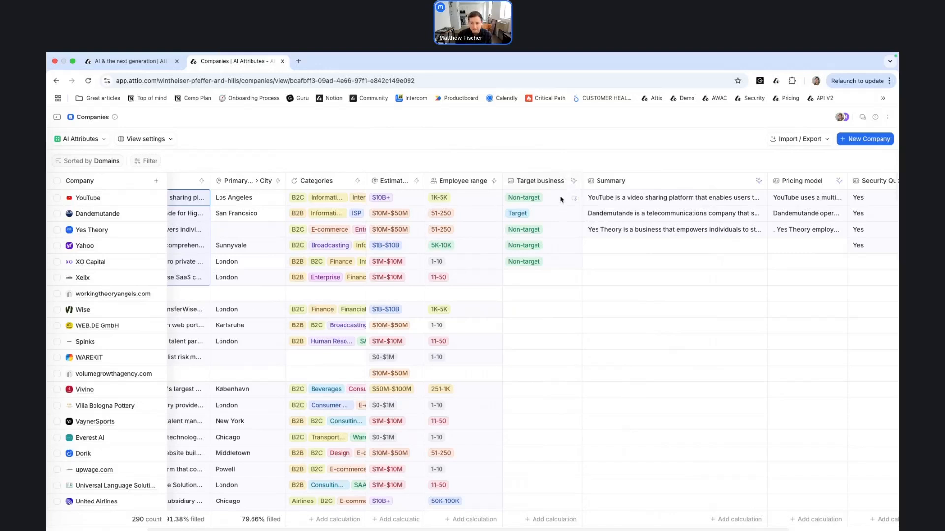
{"action": "left_click", "coordinate": [523, 196]}
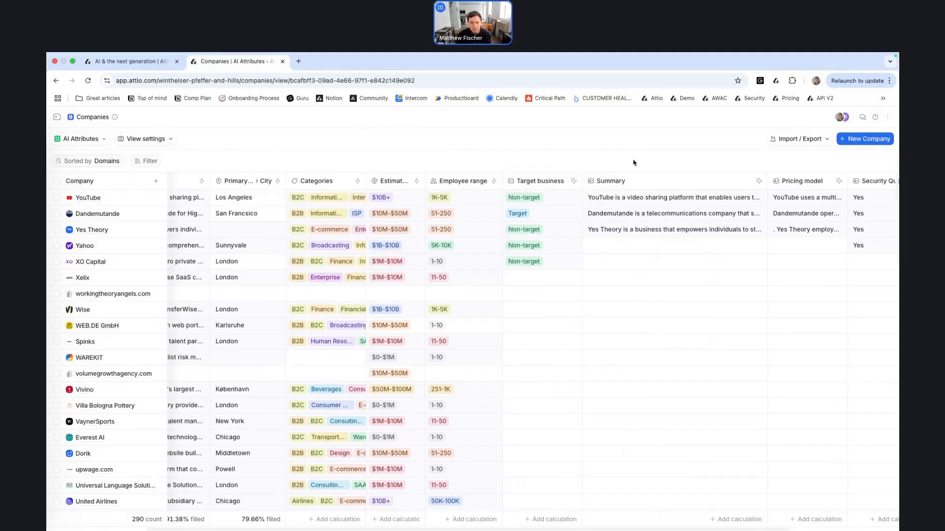
{"action": "scroll", "scroll_direction": "right", "scroll_amount": 3}
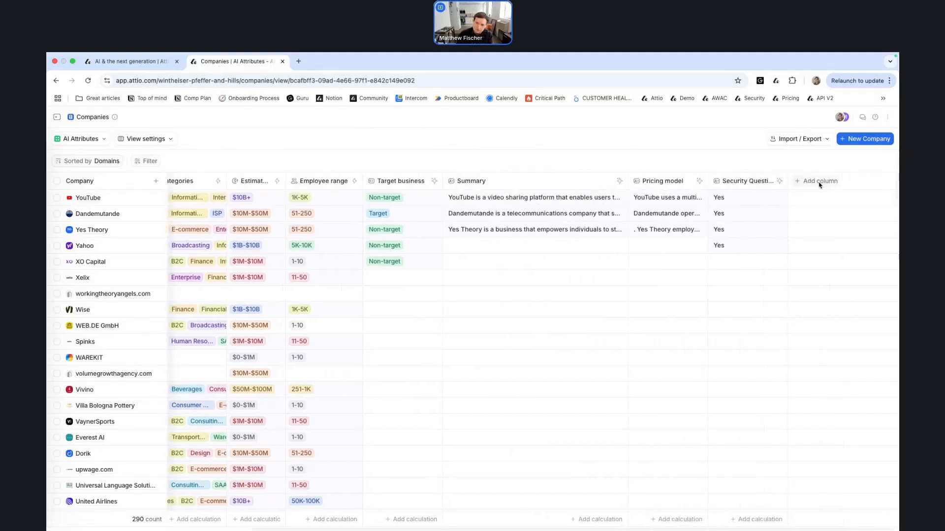
{"action": "left_click", "coordinate": [819, 180]}
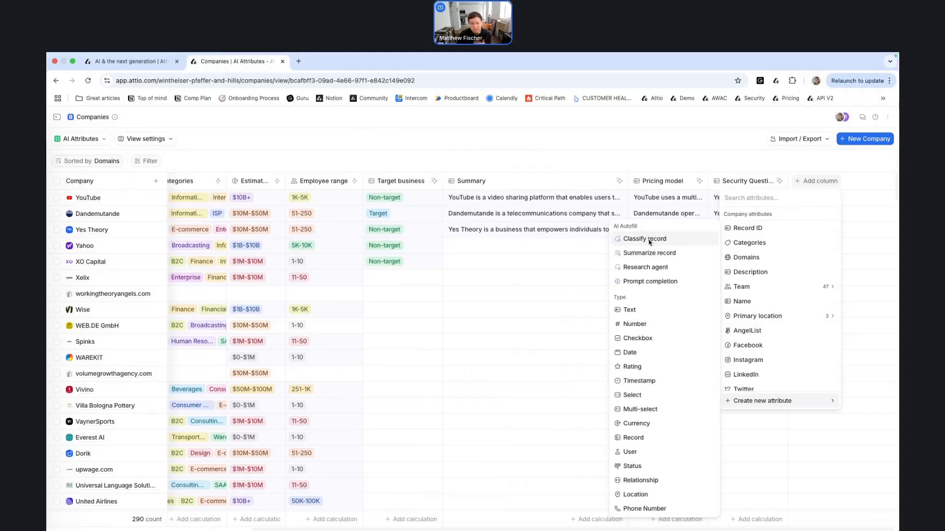
{"action": "mouse_move", "coordinate": [649, 252]}
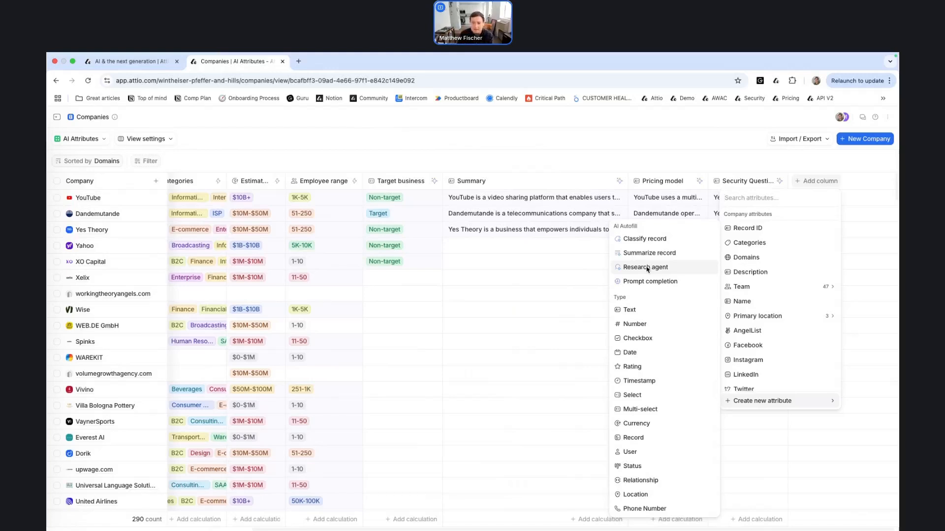
{"action": "mouse_move", "coordinate": [650, 281]}
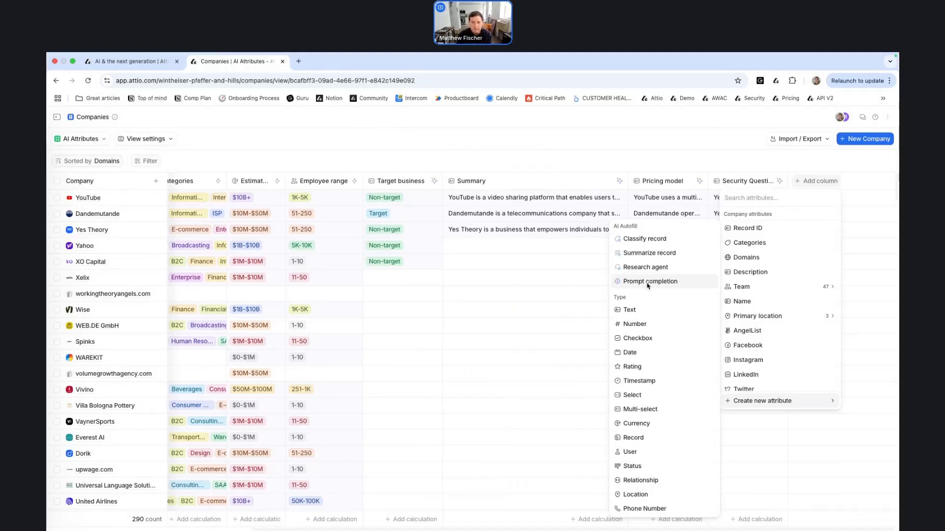
{"action": "left_click", "coordinate": [585, 146]}
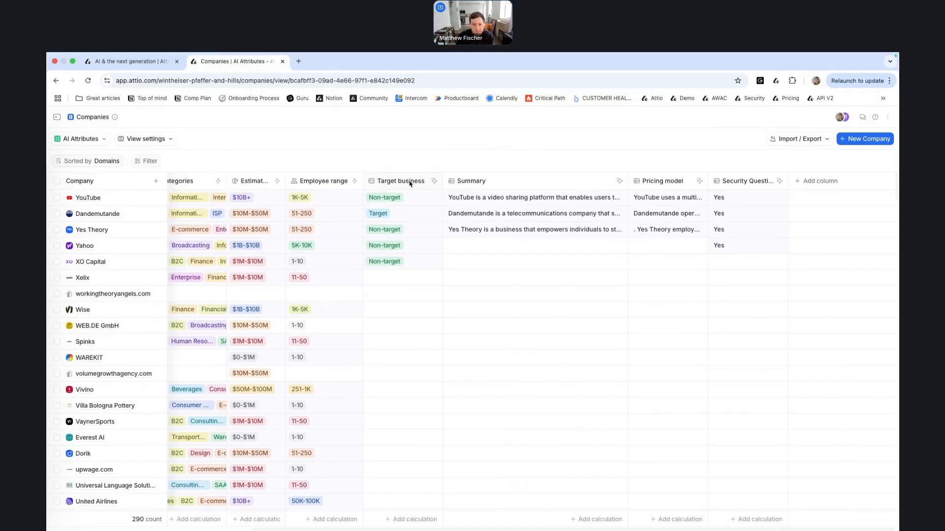
{"action": "left_click", "coordinate": [409, 181]}
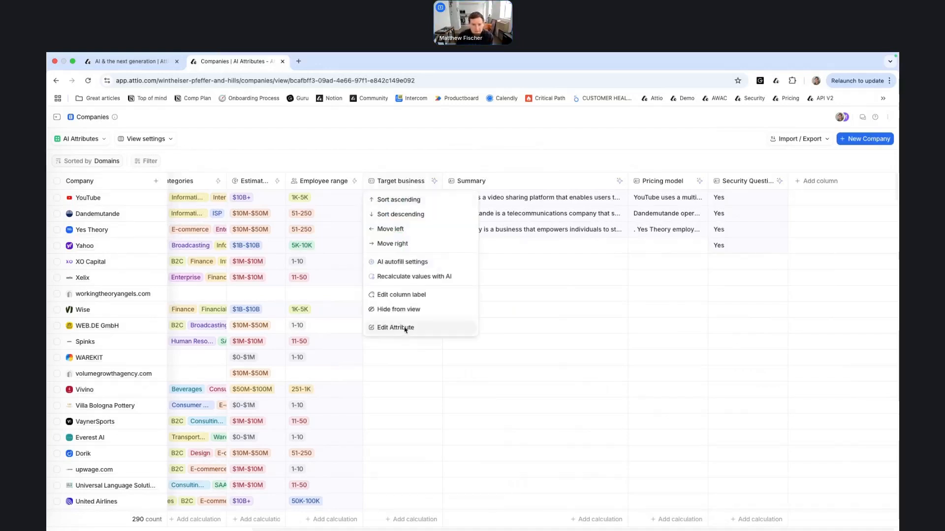
{"action": "left_click", "coordinate": [395, 327]}
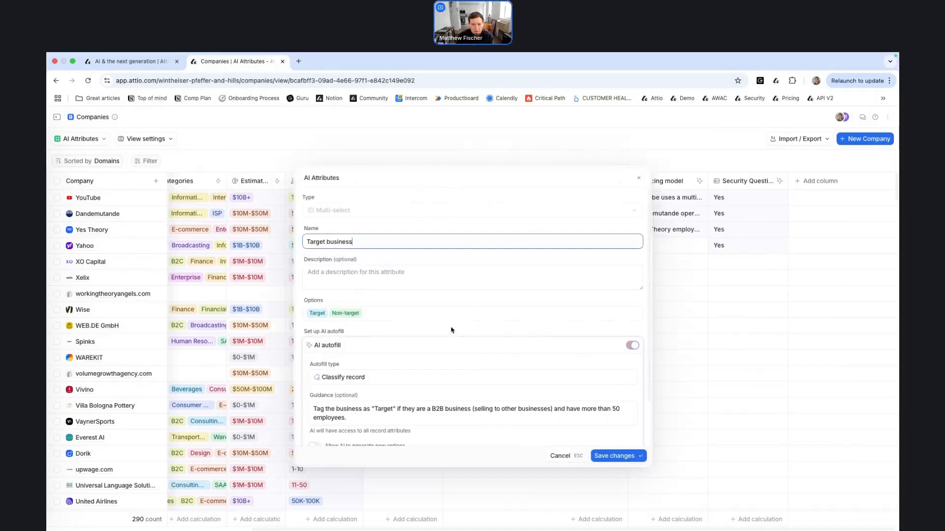
{"action": "scroll", "scroll_direction": "down", "scroll_amount": 3}
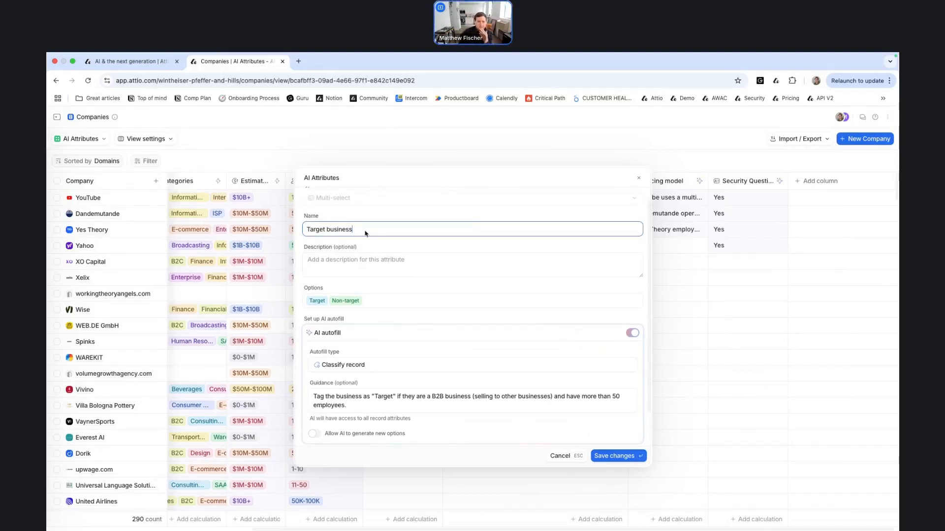
{"action": "triple_click", "coordinate": [329, 229]}
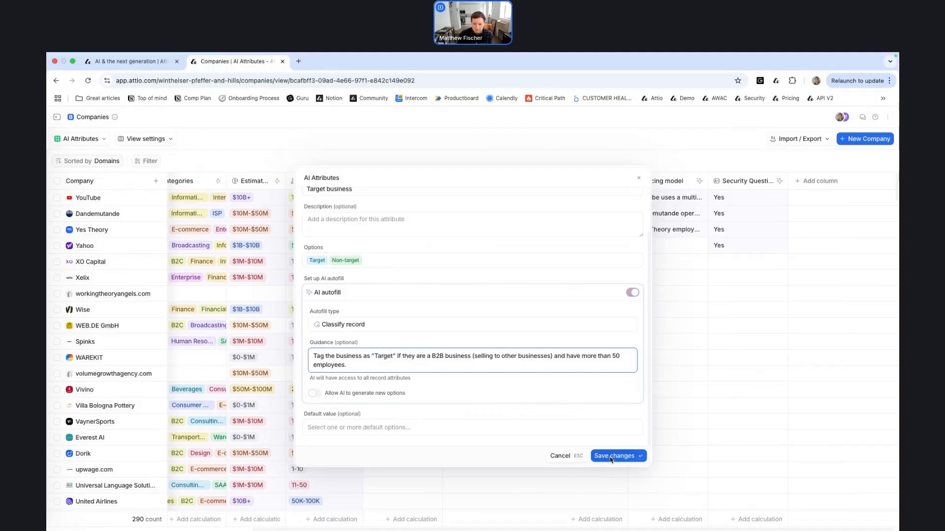
{"action": "left_click", "coordinate": [615, 455]}
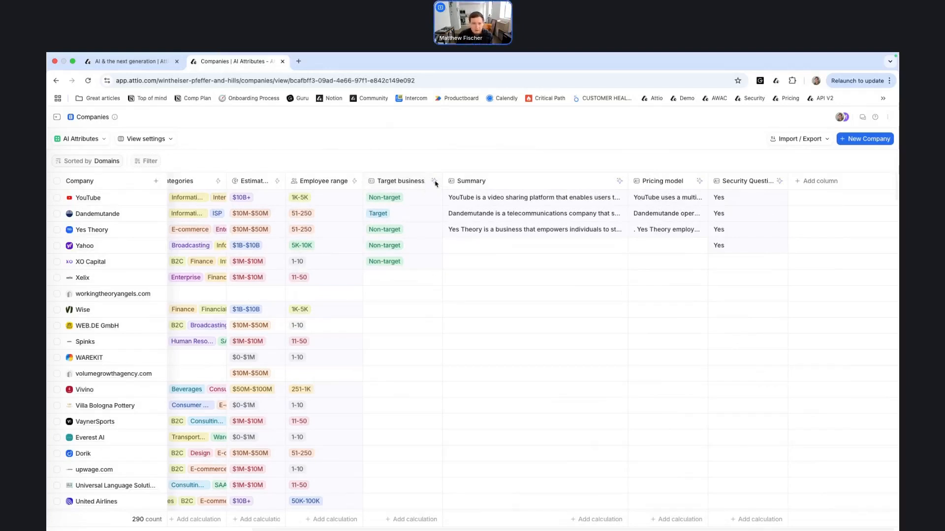
Step: Recalculate the Target business column's Target/Non-target values with AI
{"action": "left_click", "coordinate": [434, 180]}
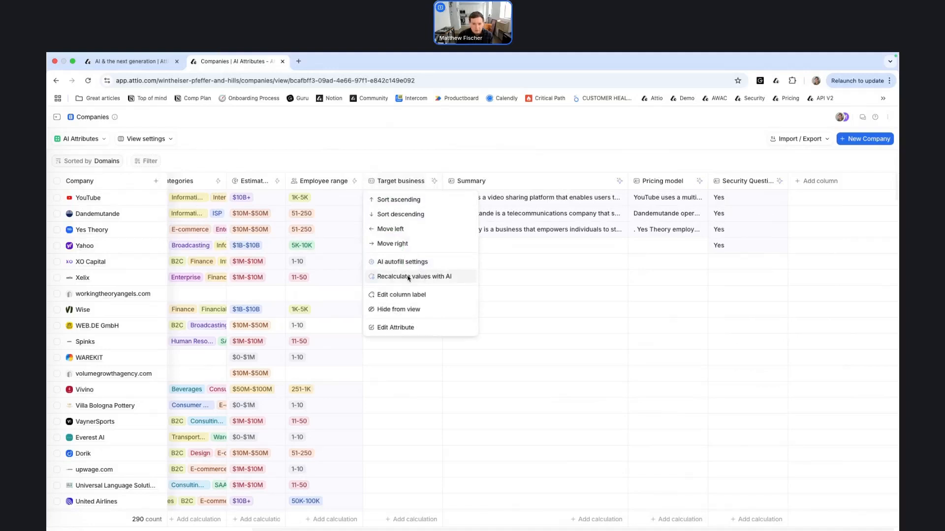
{"action": "mouse_move", "coordinate": [414, 420]}
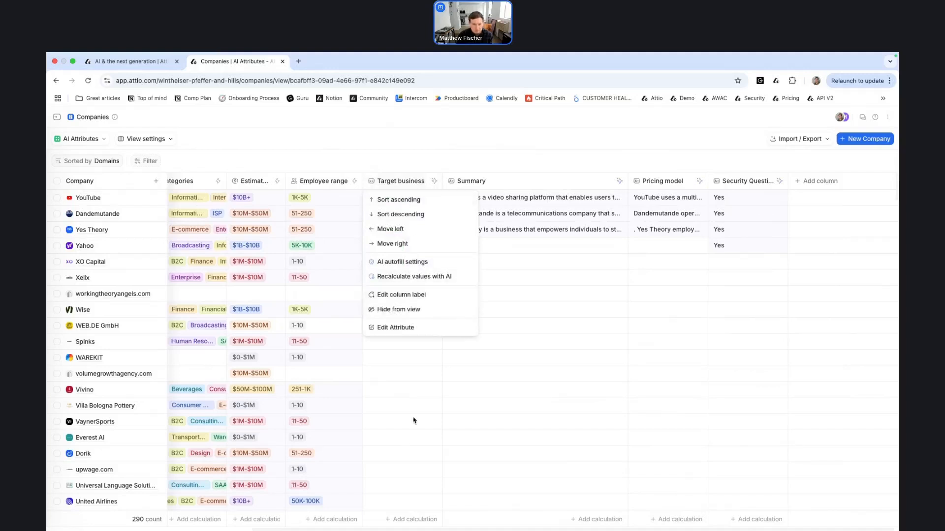
{"action": "left_click", "coordinate": [414, 277]}
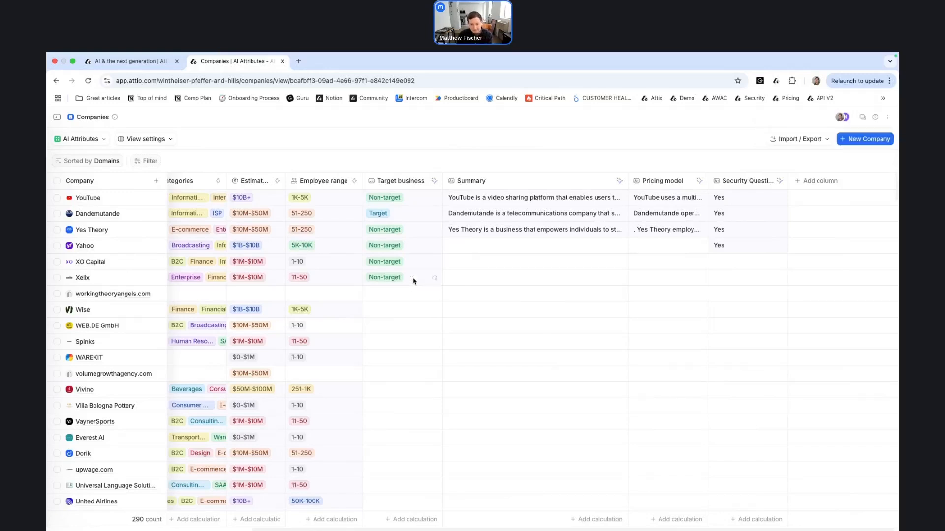
{"action": "mouse_move", "coordinate": [437, 285]}
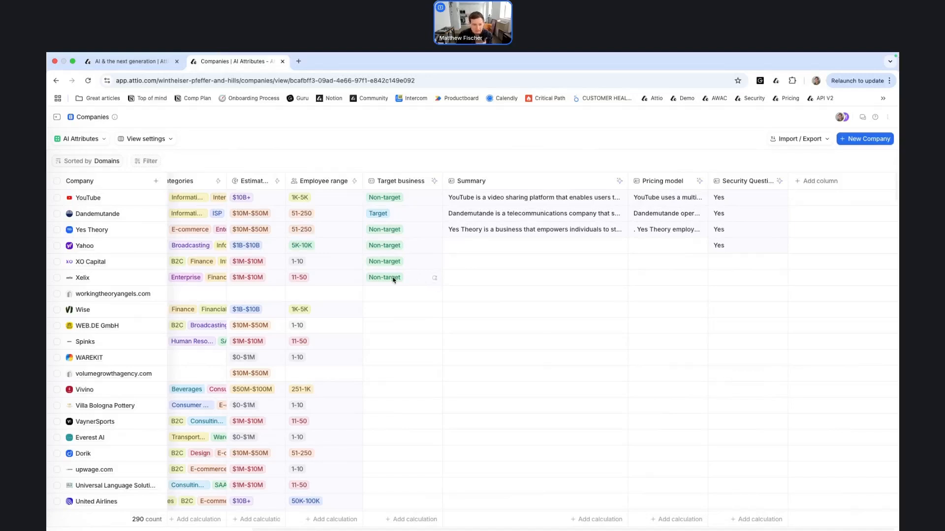
{"action": "mouse_move", "coordinate": [404, 216]}
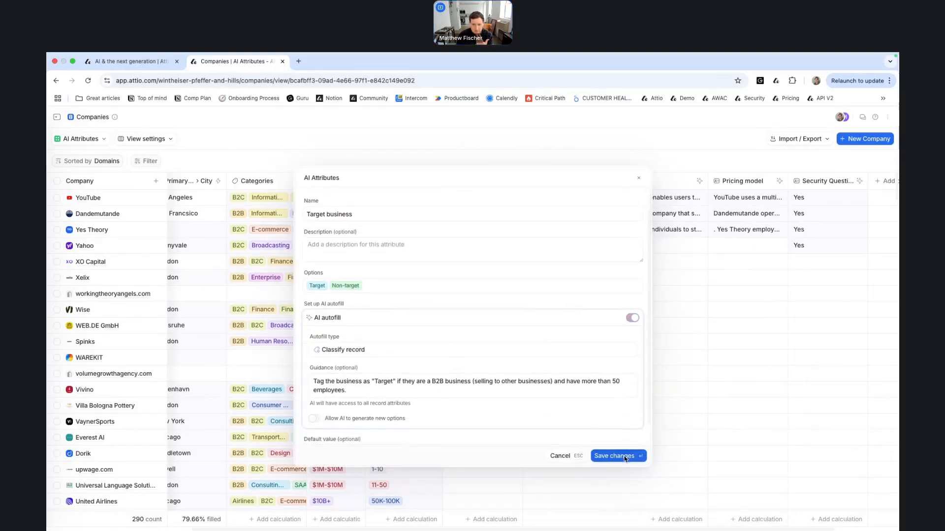
Step: Save Target business autofill settings, then close Summary's autofill settings and discard changes
{"action": "left_click", "coordinate": [614, 456]}
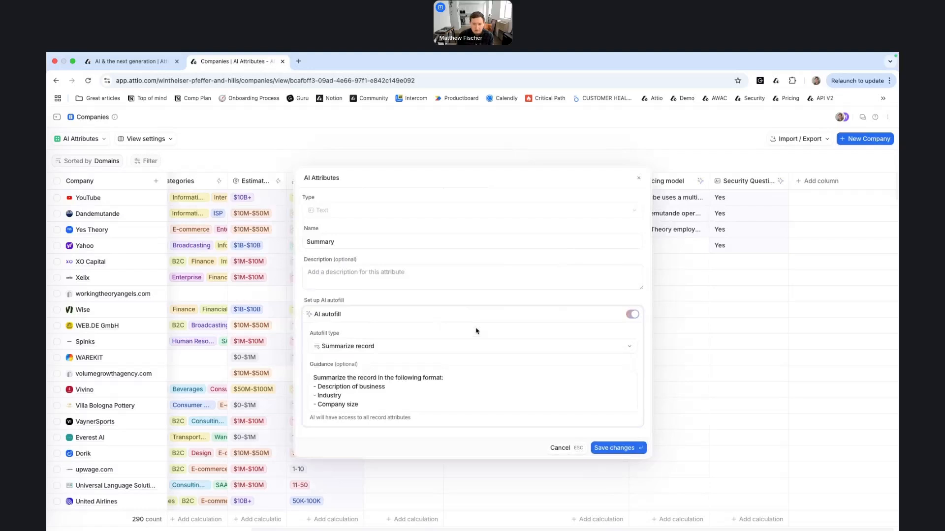
{"action": "mouse_move", "coordinate": [460, 268]}
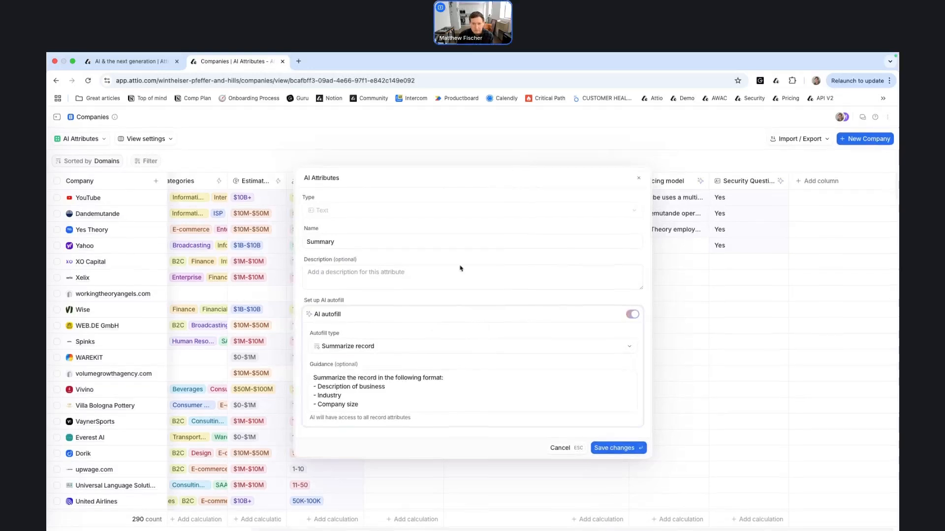
{"action": "mouse_move", "coordinate": [452, 282]}
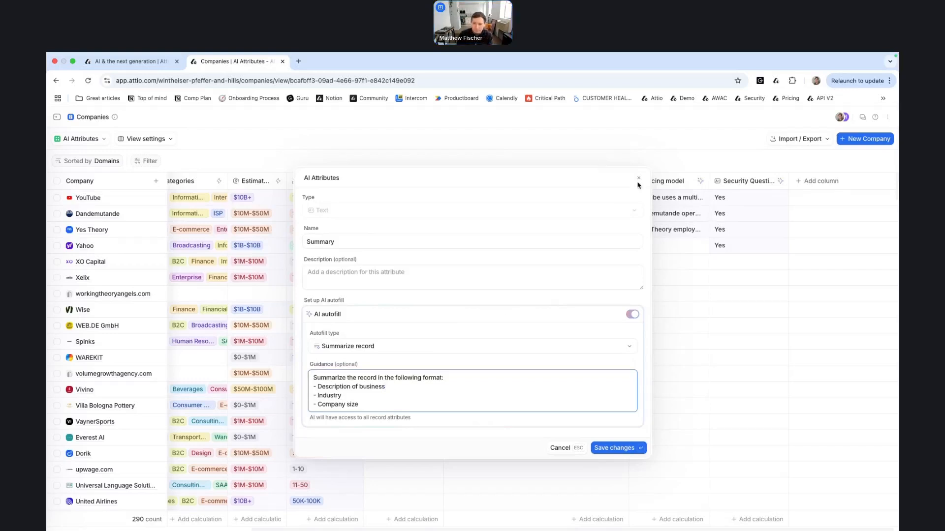
{"action": "left_click", "coordinate": [637, 178]}
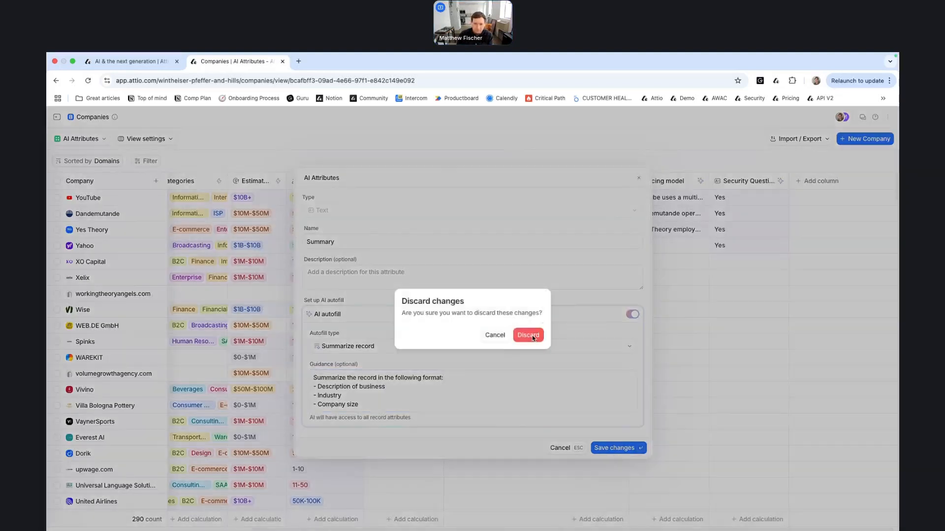
{"action": "left_click", "coordinate": [528, 335]}
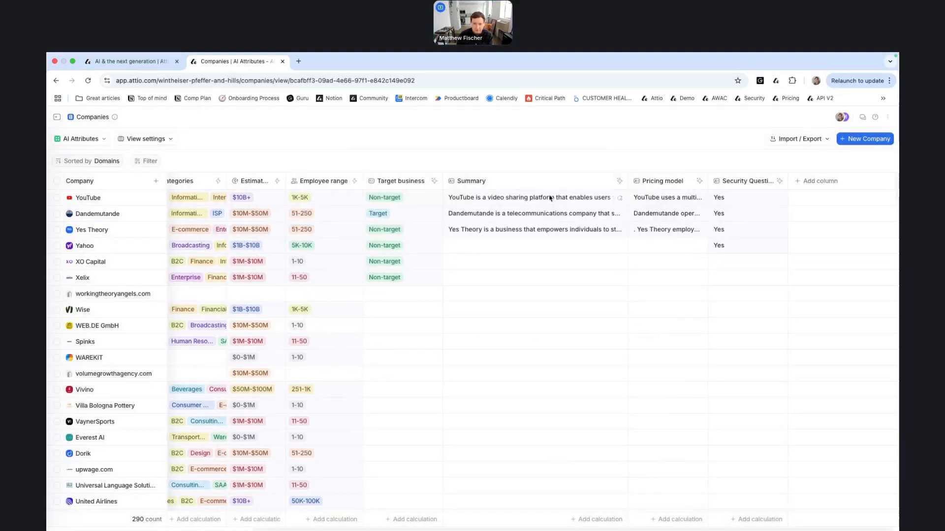
{"action": "left_click", "coordinate": [698, 181]}
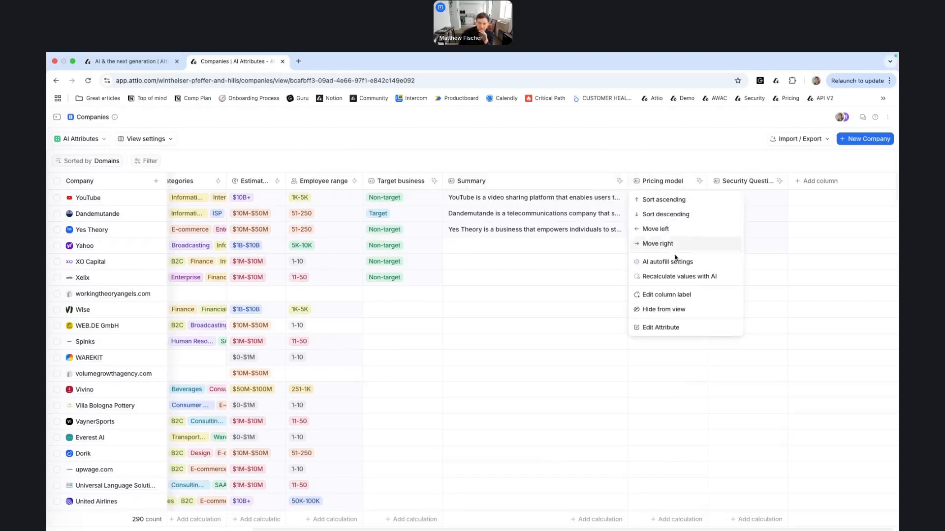
{"action": "left_click", "coordinate": [660, 327]}
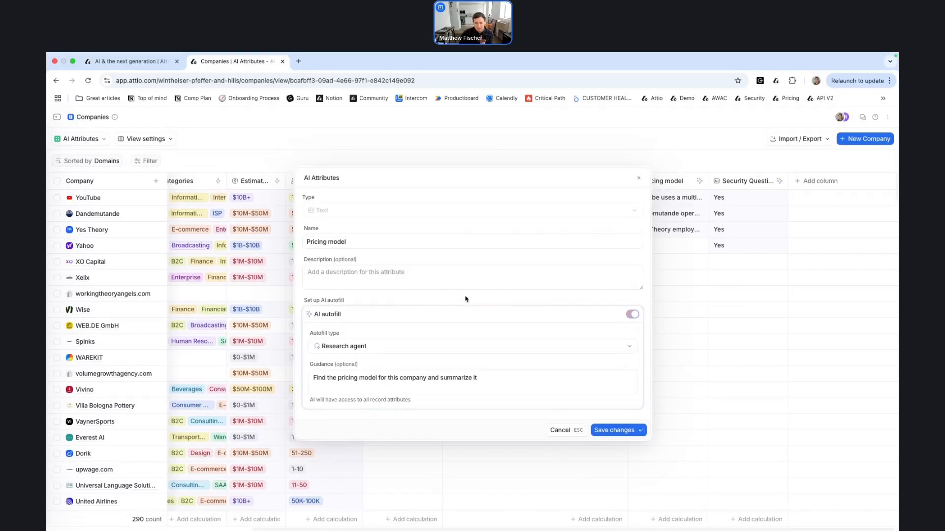
{"action": "mouse_move", "coordinate": [456, 300]}
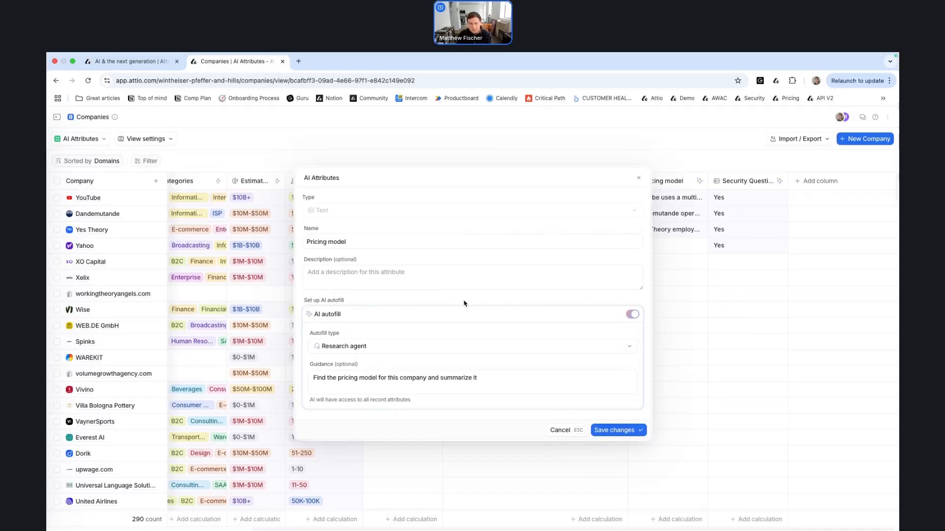
{"action": "mouse_move", "coordinate": [501, 381]}
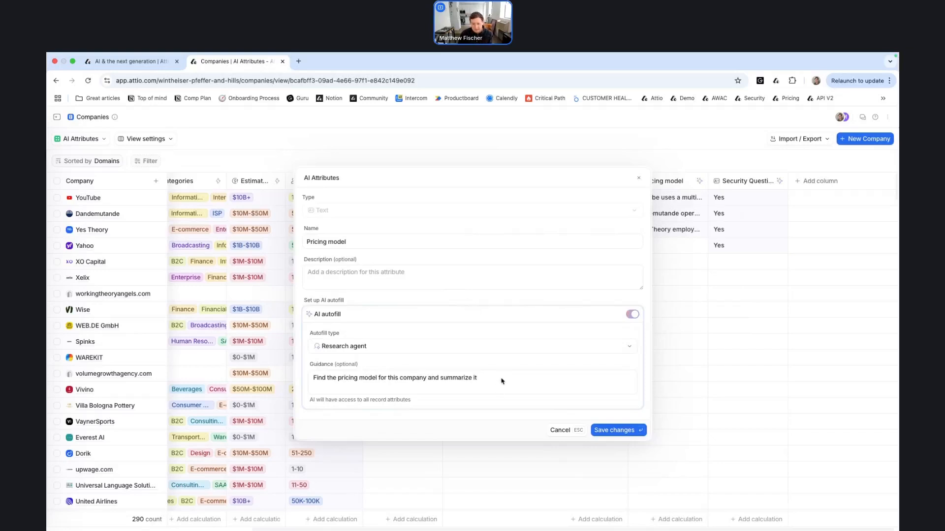
{"action": "left_click", "coordinate": [472, 382]}
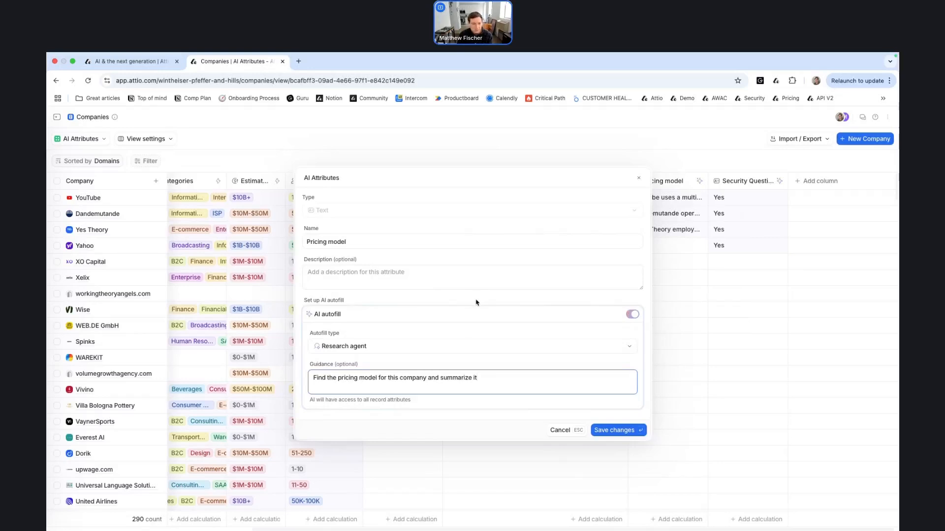
{"action": "left_click", "coordinate": [614, 430]}
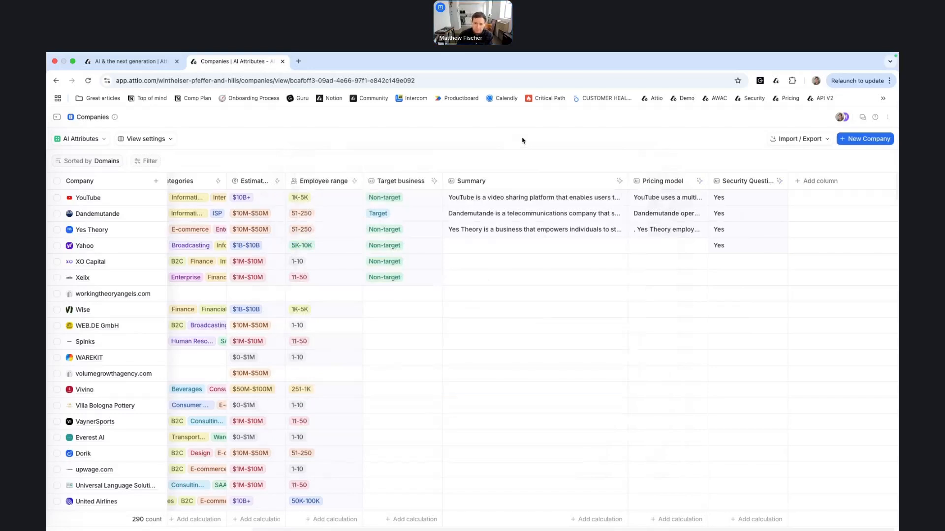
{"action": "left_click", "coordinate": [779, 181]}
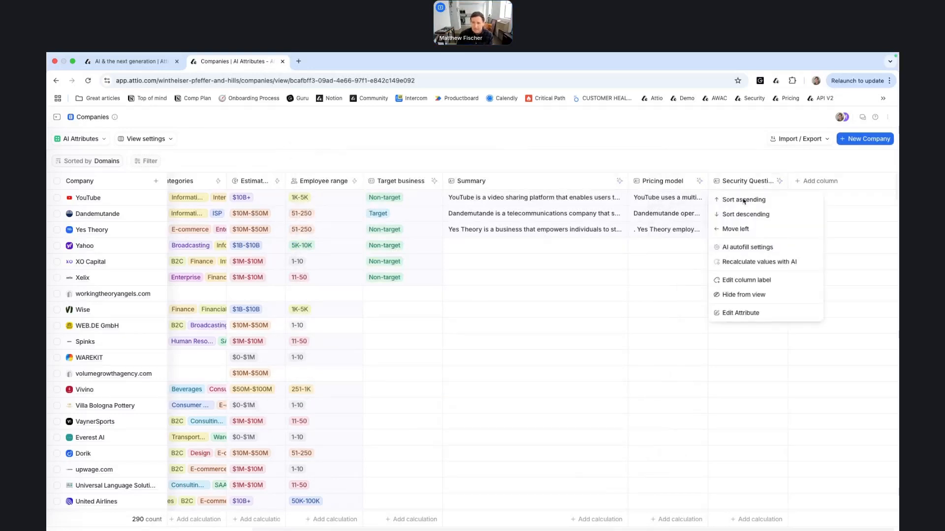
{"action": "mouse_move", "coordinate": [740, 313]}
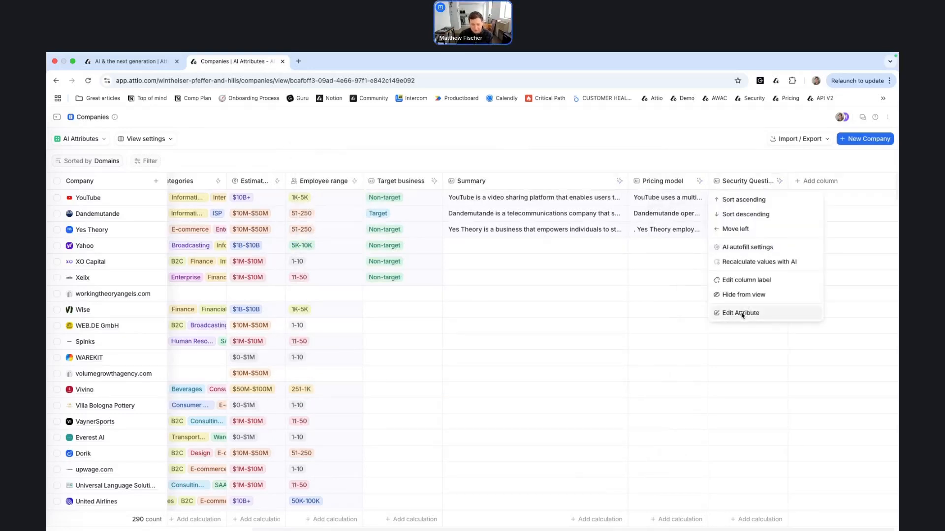
{"action": "left_click", "coordinate": [740, 313]}
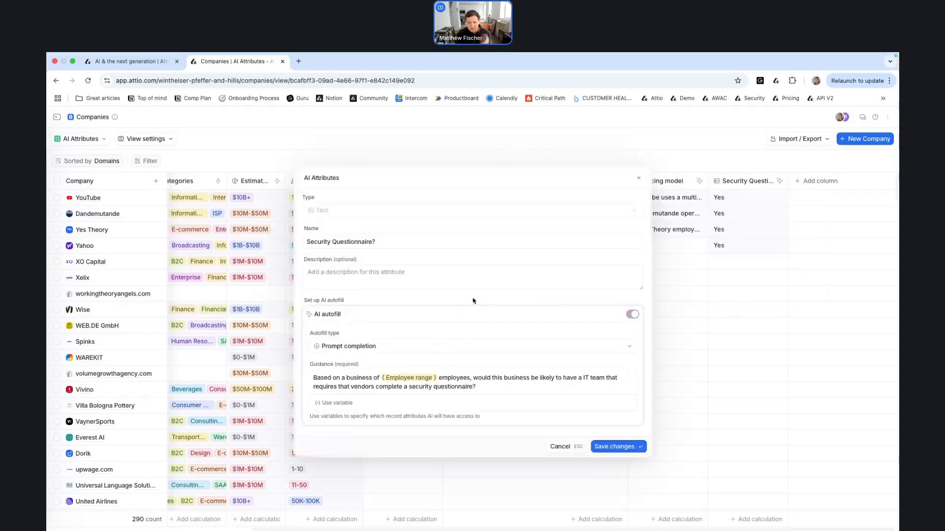
{"action": "mouse_move", "coordinate": [475, 301]}
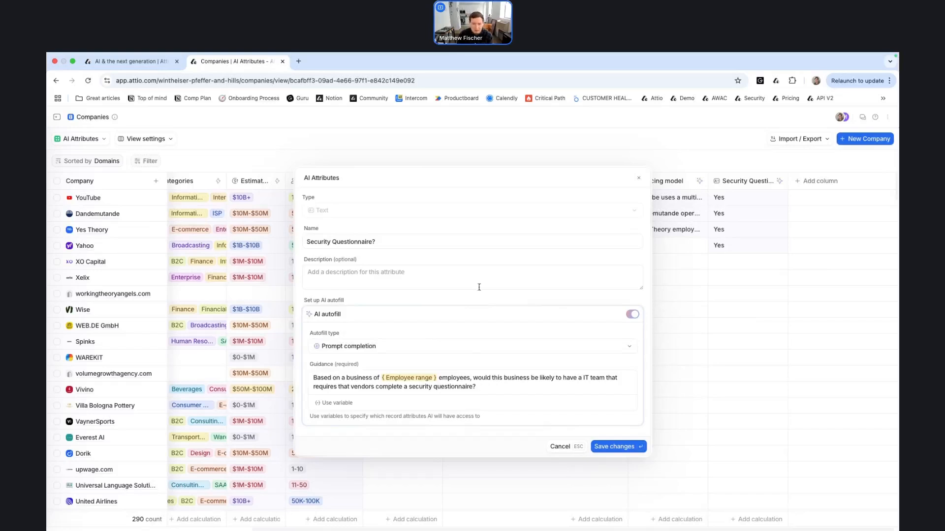
{"action": "mouse_move", "coordinate": [487, 391]}
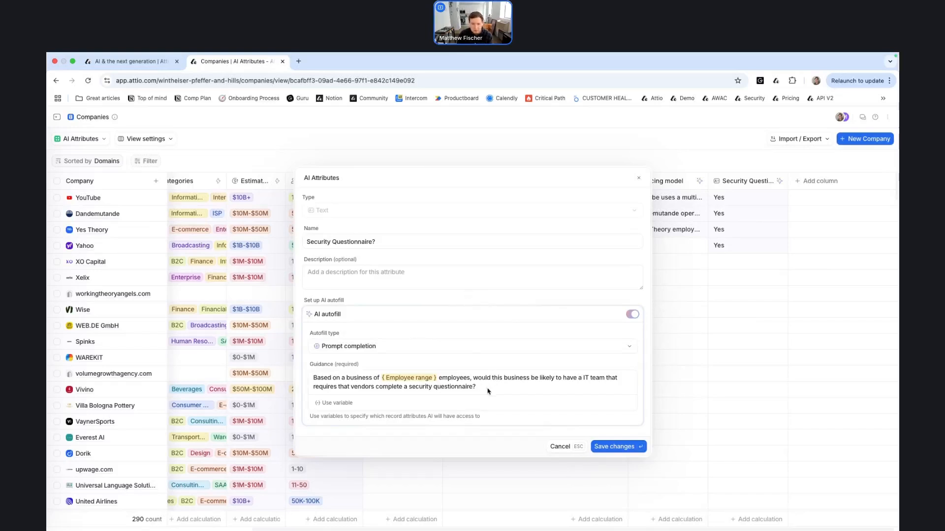
{"action": "left_click", "coordinate": [493, 386]}
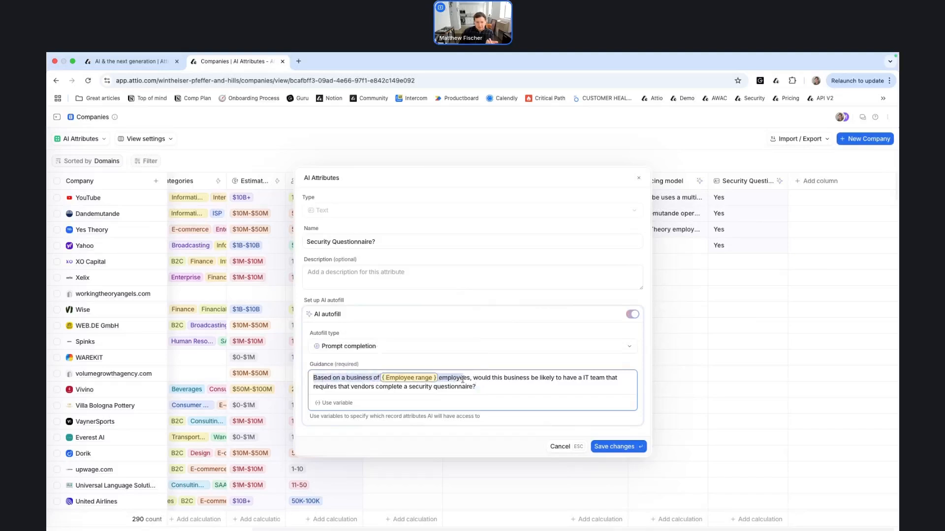
{"action": "mouse_move", "coordinate": [409, 378]}
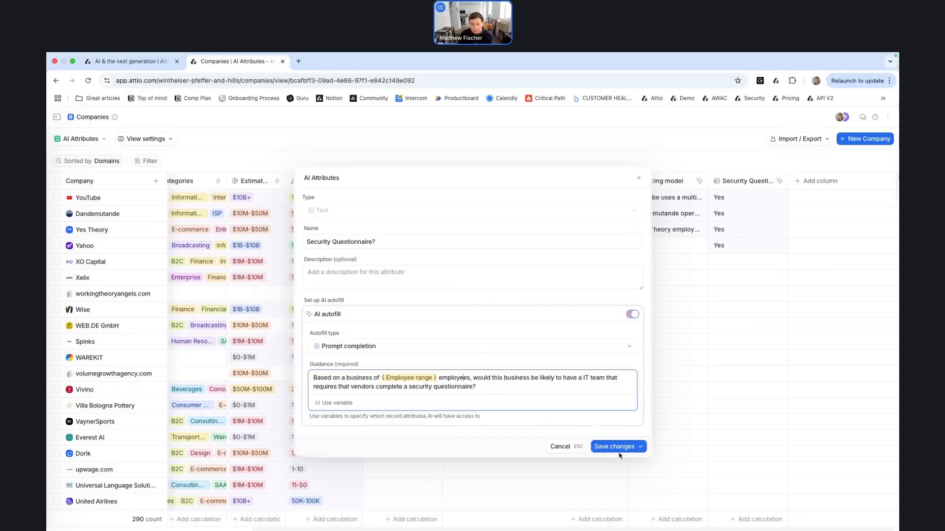
{"action": "left_click", "coordinate": [614, 446]}
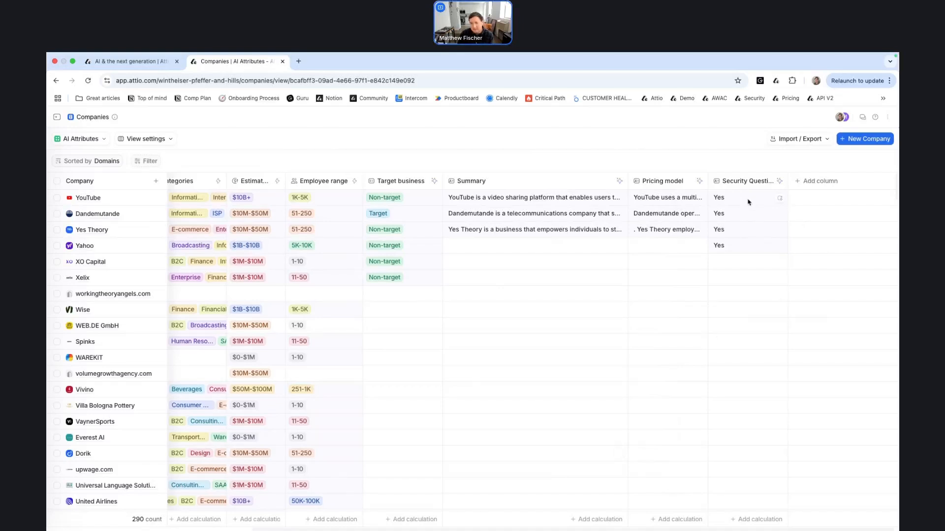
{"action": "mouse_move", "coordinate": [338, 202]}
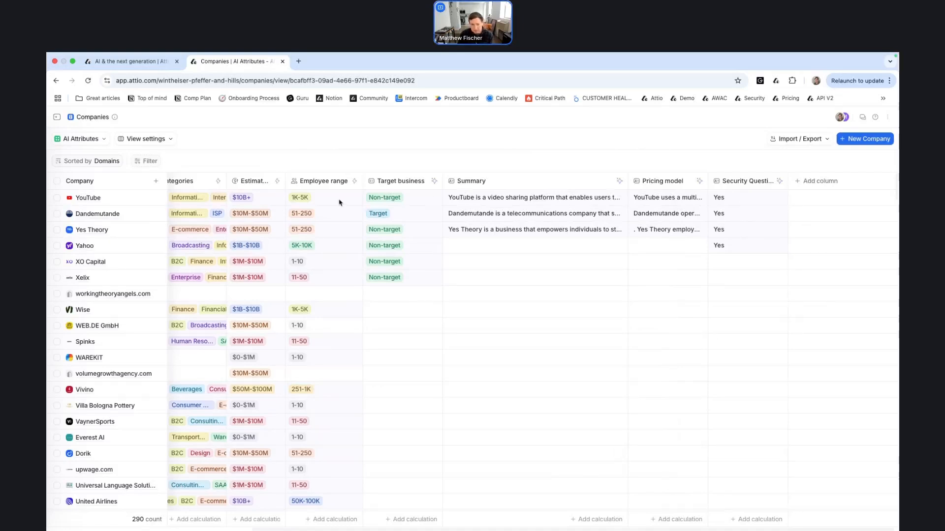
{"action": "mouse_move", "coordinate": [337, 202]}
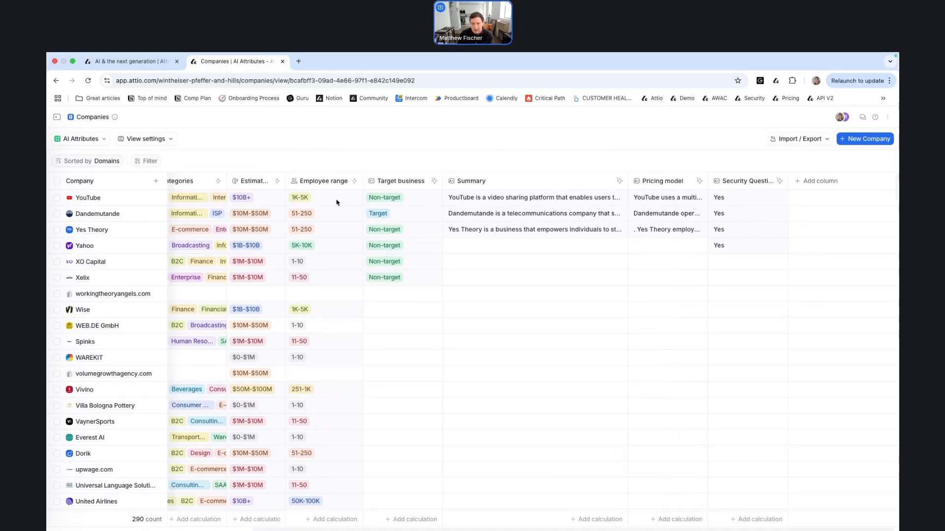
Step: Set Yahoo's Security Questionnaire answer to Yes
{"action": "left_click", "coordinate": [747, 197]}
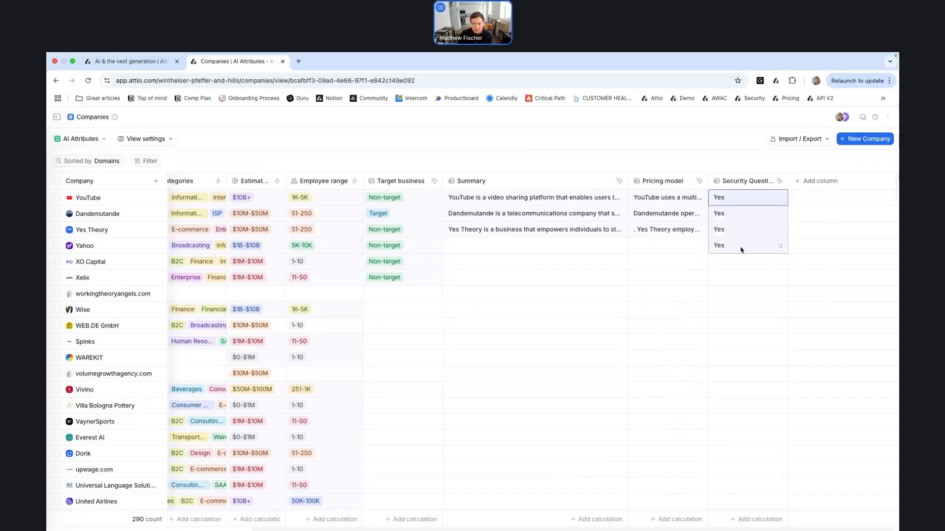
{"action": "mouse_move", "coordinate": [322, 247]}
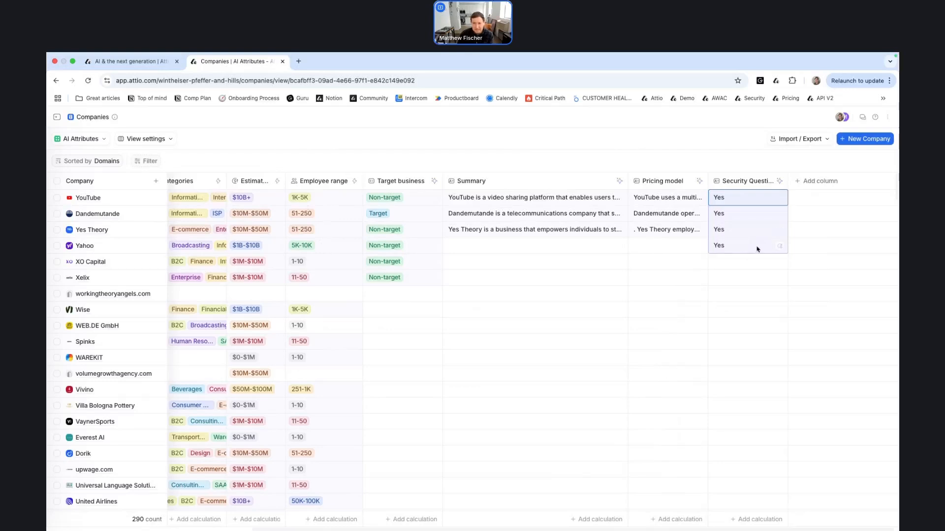
{"action": "left_click", "coordinate": [747, 245]}
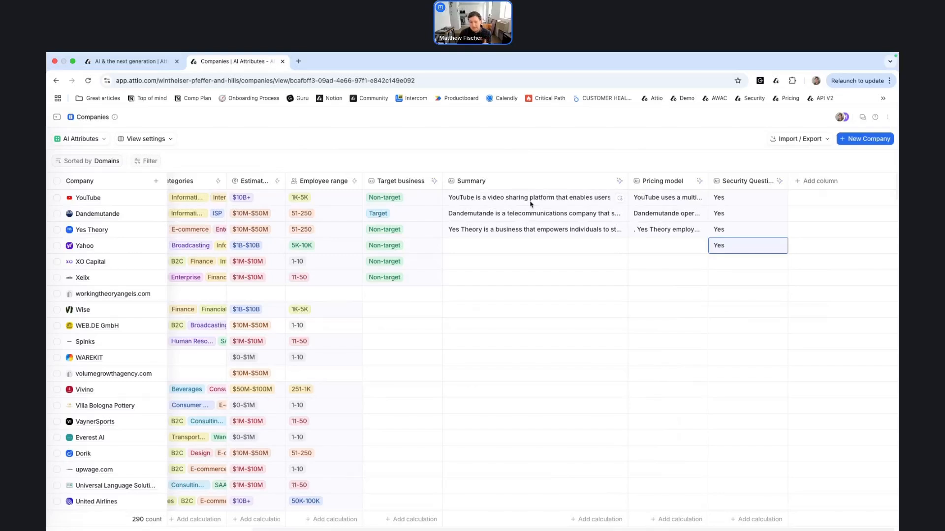
{"action": "mouse_move", "coordinate": [566, 188]}
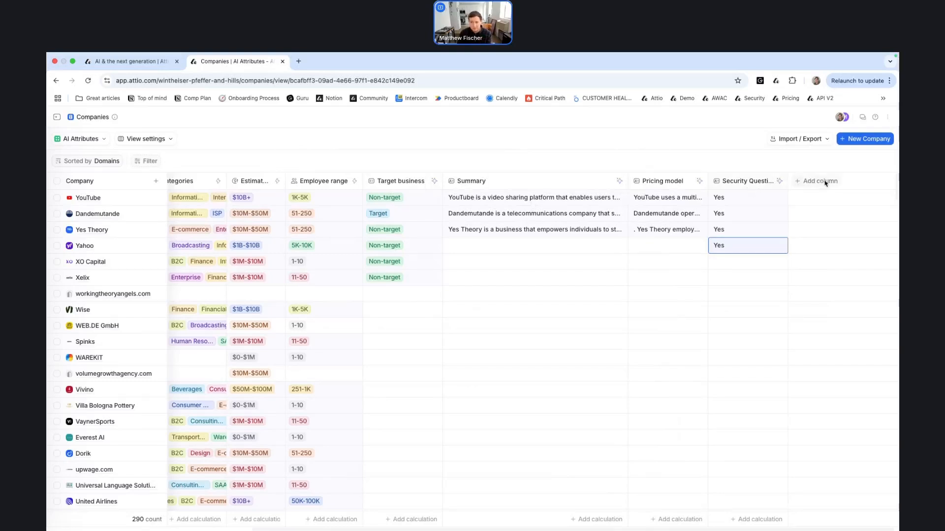
Step: Start a new column attribute with type Currency, defaulting to US Dollar
{"action": "left_click", "coordinate": [817, 181]}
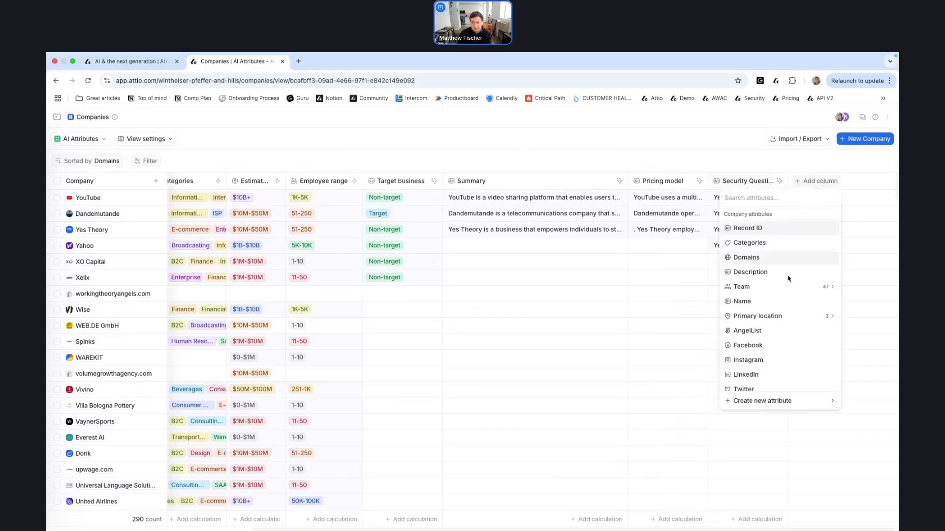
{"action": "left_click", "coordinate": [763, 401]}
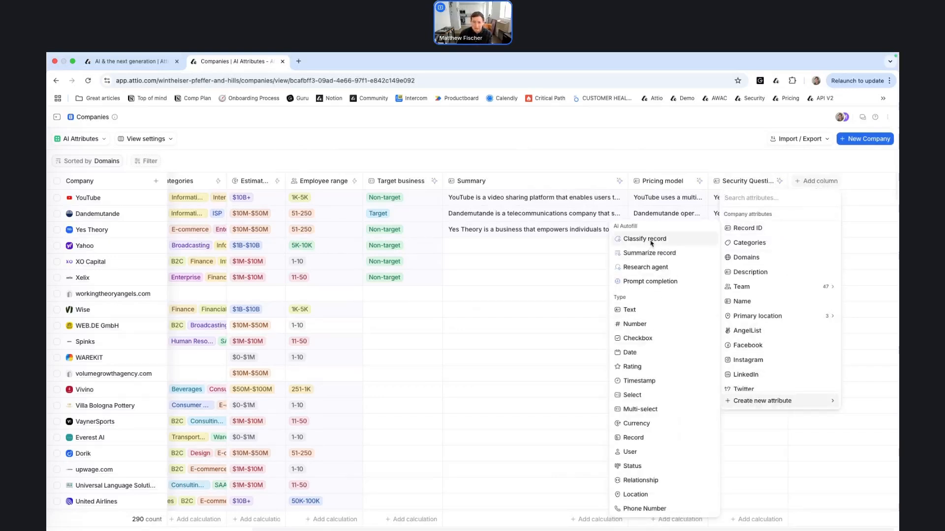
{"action": "mouse_move", "coordinate": [647, 258]}
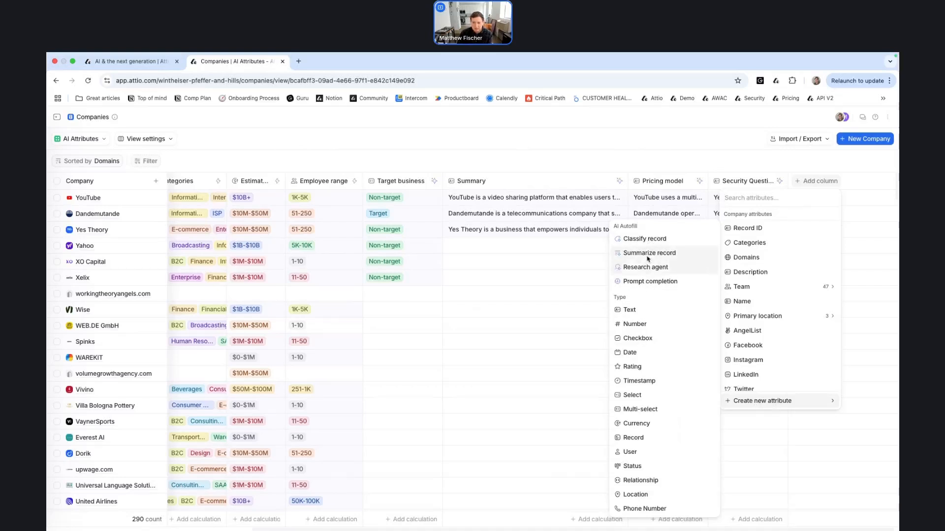
{"action": "mouse_move", "coordinate": [644, 239]}
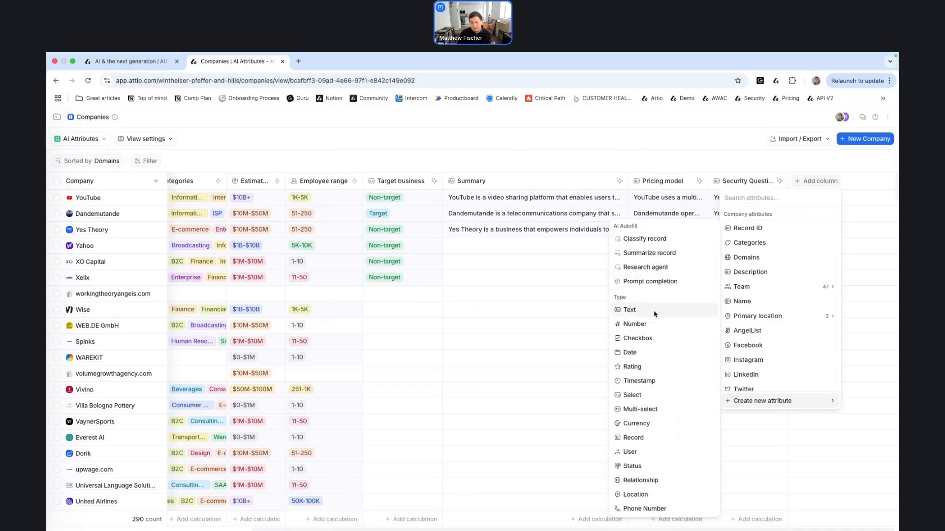
{"action": "mouse_move", "coordinate": [654, 315]}
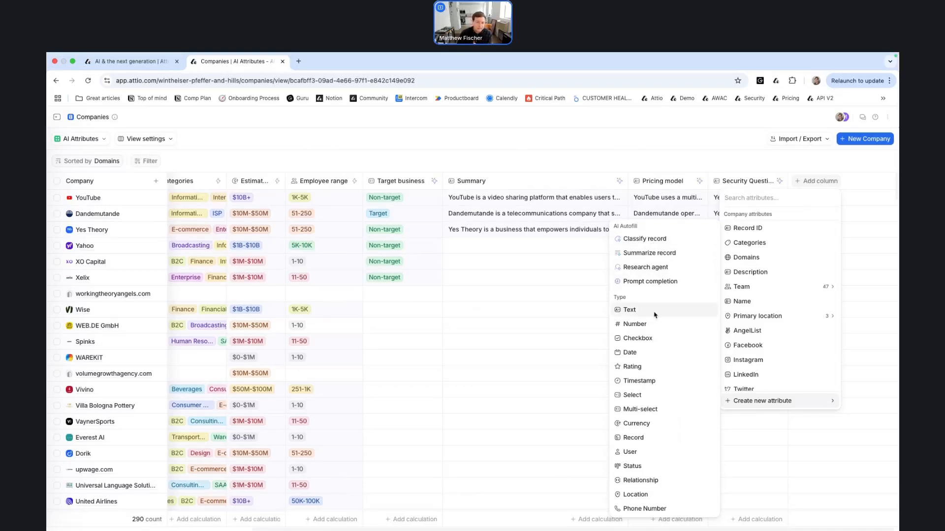
{"action": "mouse_move", "coordinate": [649, 395]}
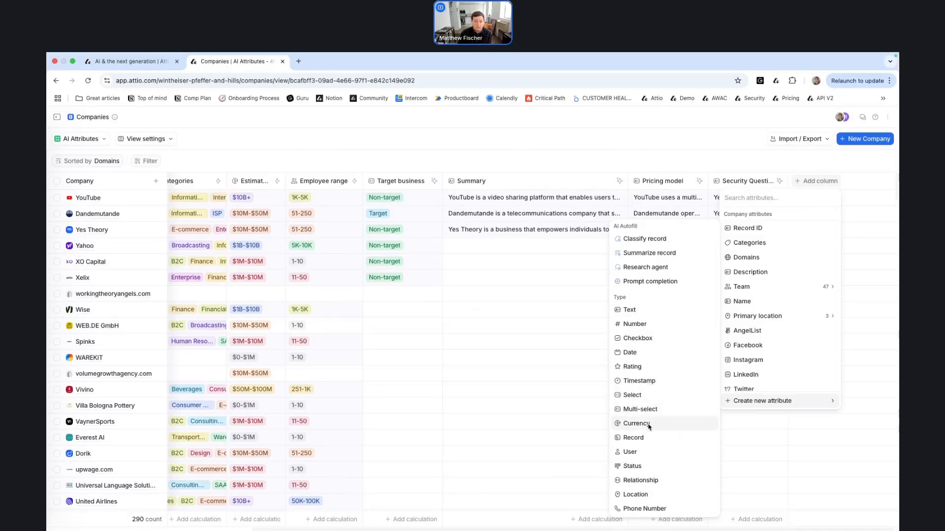
{"action": "left_click", "coordinate": [637, 424]}
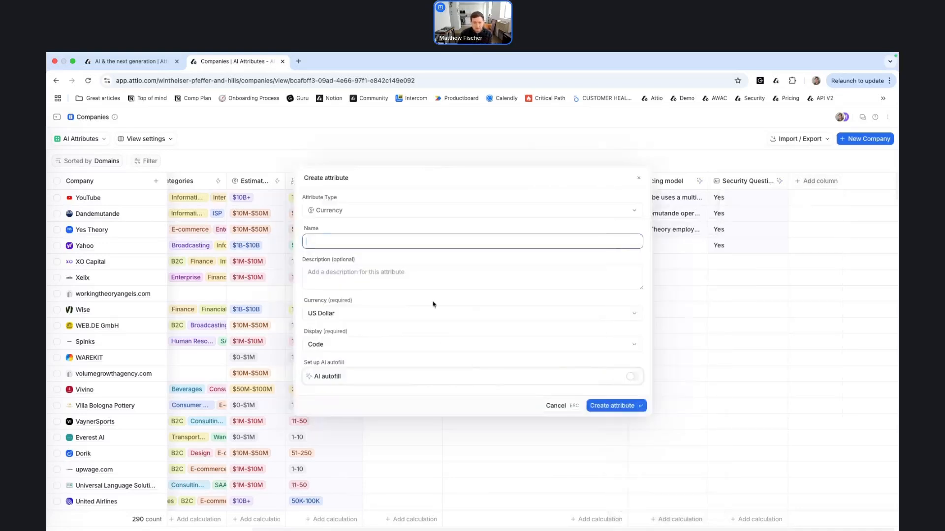
{"action": "mouse_move", "coordinate": [479, 367]}
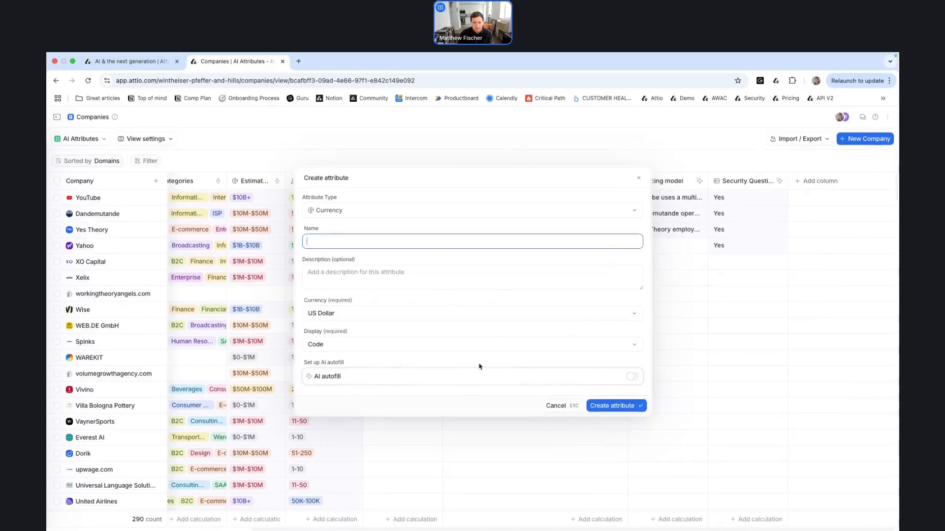
{"action": "mouse_move", "coordinate": [626, 376]}
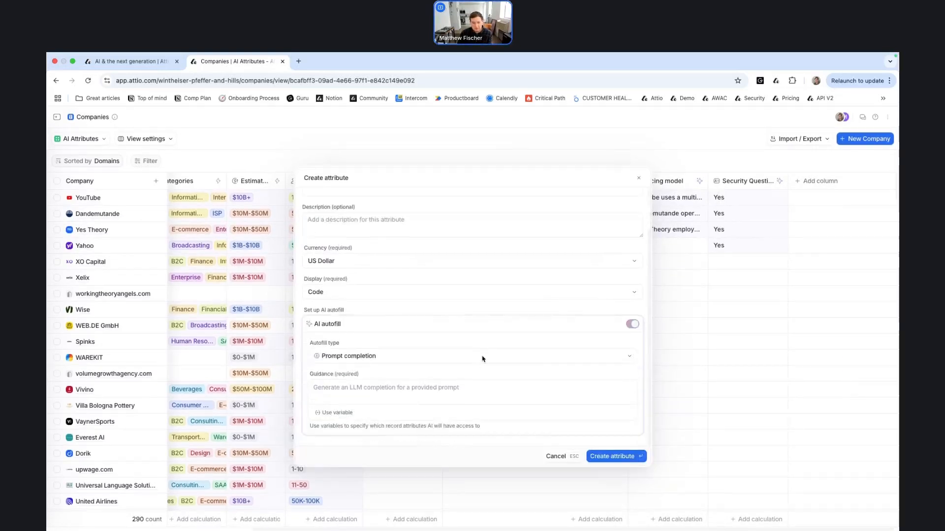
Step: Set the new attribute's autofill type to Research agent and name it Funding
{"action": "left_click", "coordinate": [470, 355]}
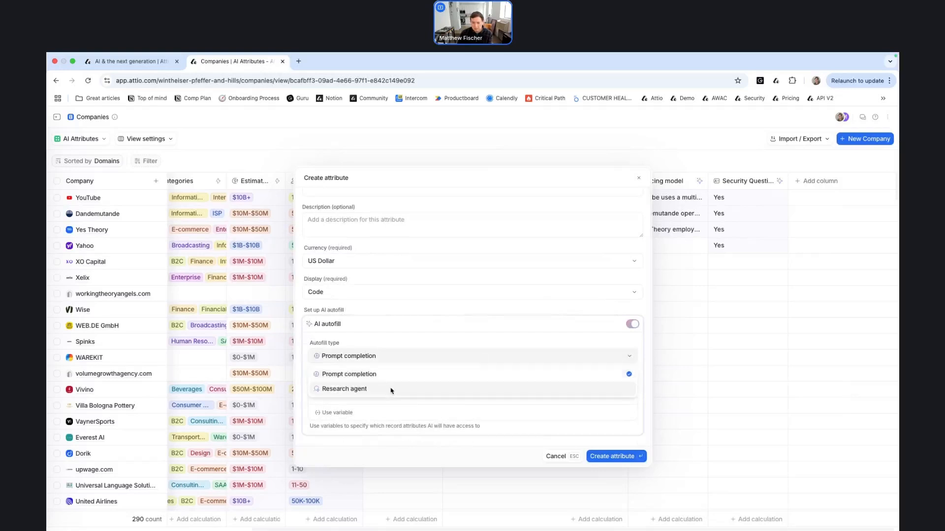
{"action": "left_click", "coordinate": [344, 389]}
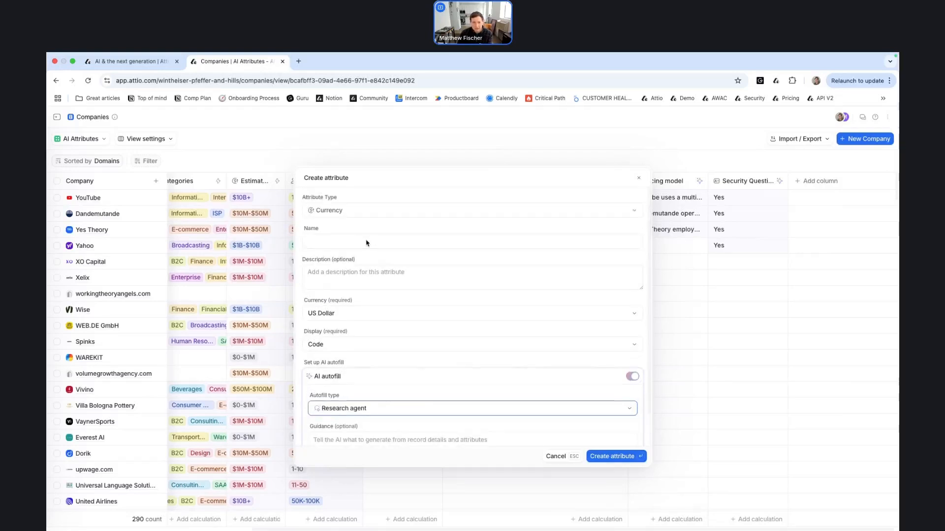
{"action": "left_click", "coordinate": [472, 241]}
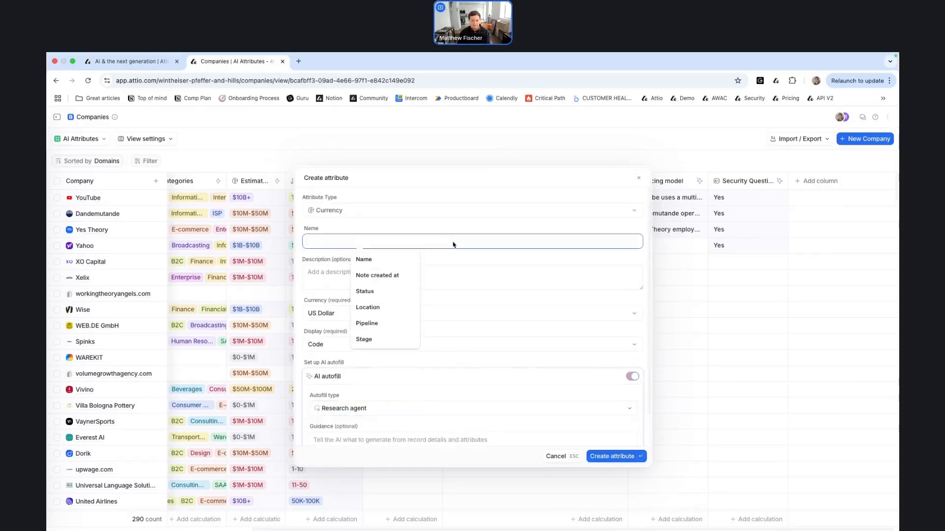
{"action": "type", "text": "Funding"}
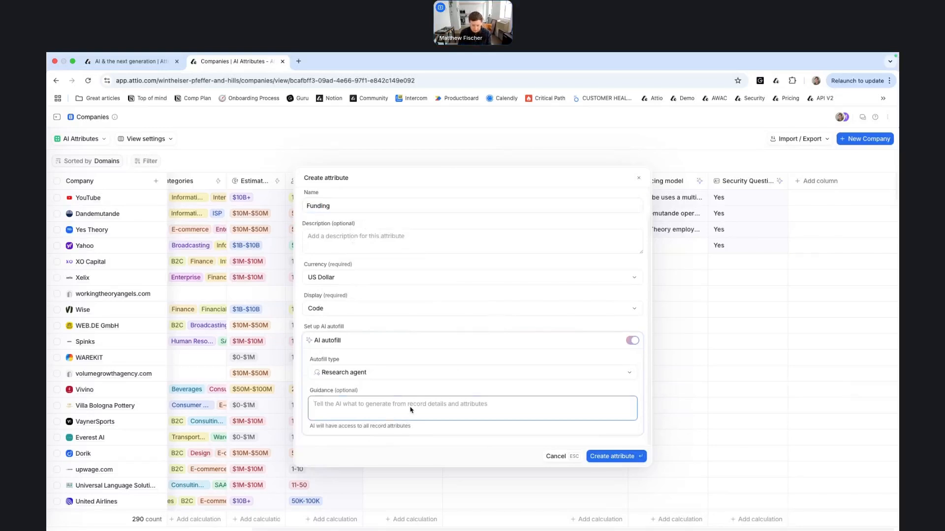
Step: Enter guidance asking how much funding the business raised in its last round, and create it
{"action": "type", "text": "How"}
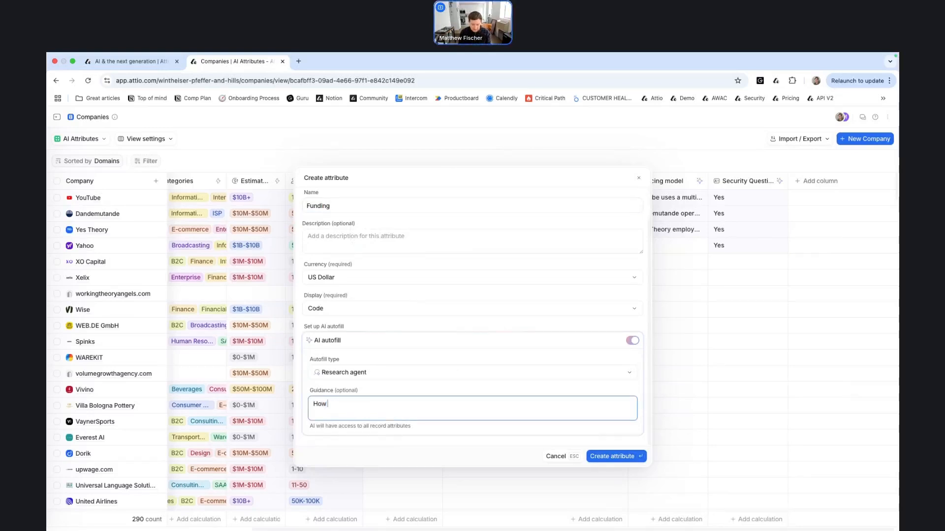
{"action": "type", "text": "much funding has"}
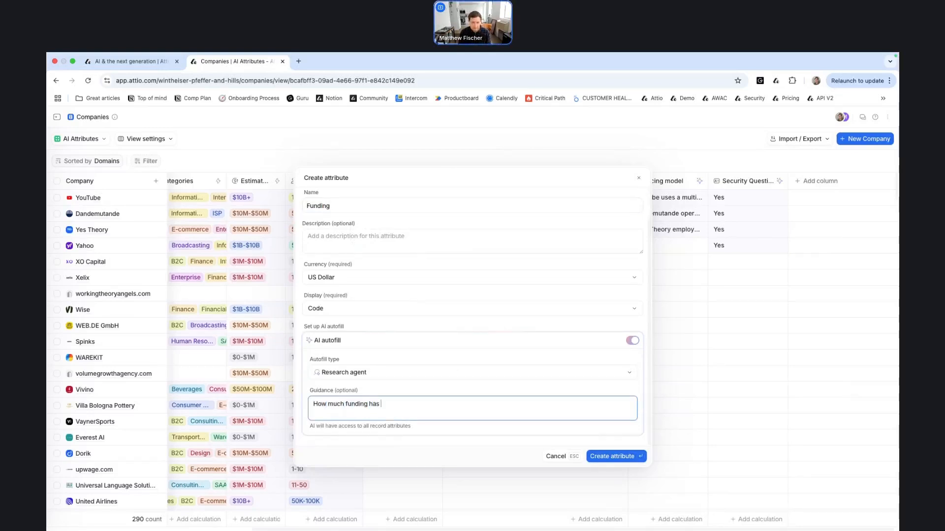
{"action": "type", "text": "this business raised in their"}
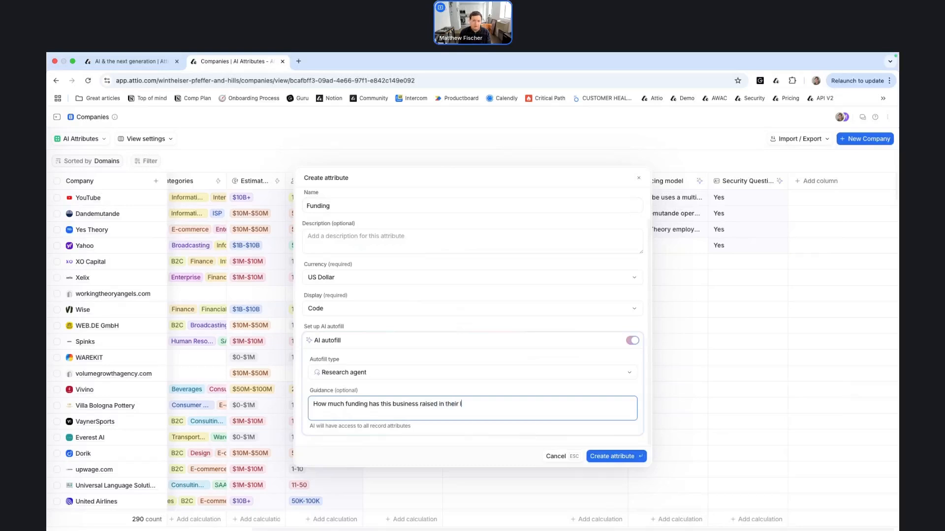
{"action": "type", "text": "last round of f"}
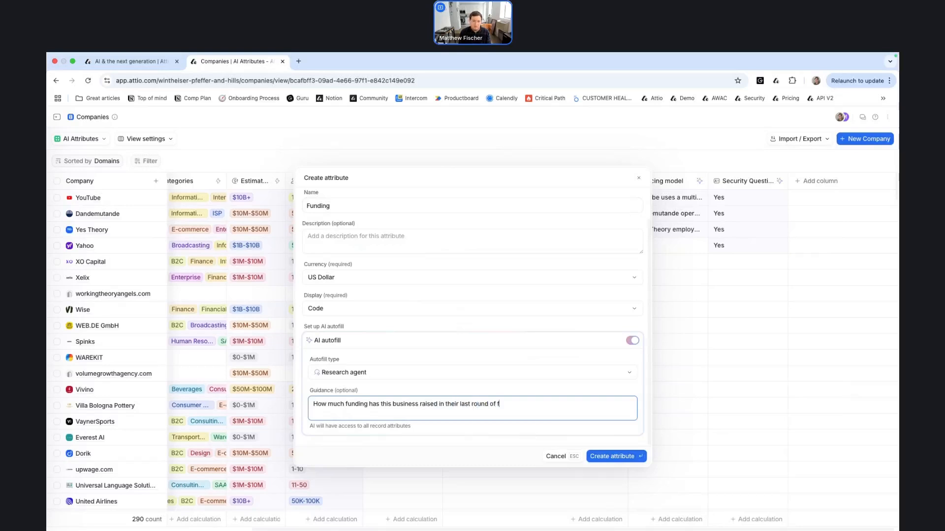
{"action": "type", "text": "unding?"}
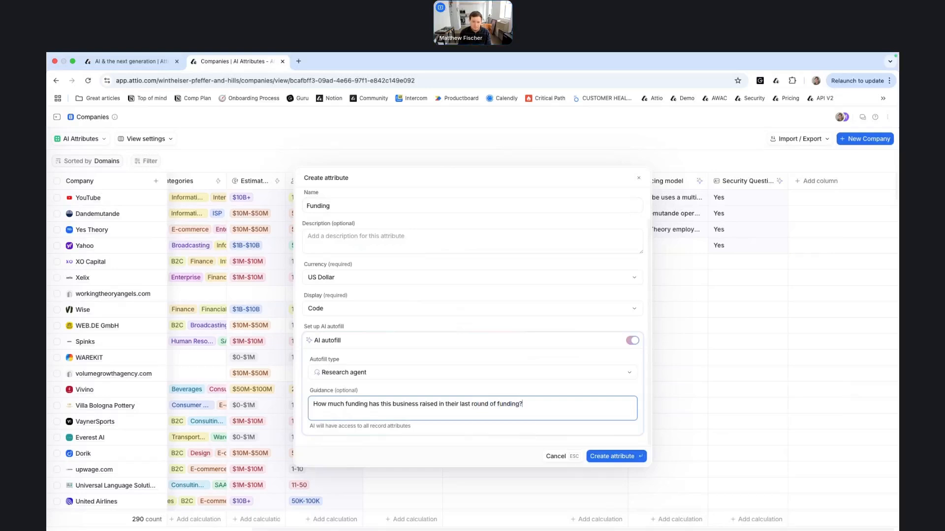
{"action": "left_click", "coordinate": [612, 457]}
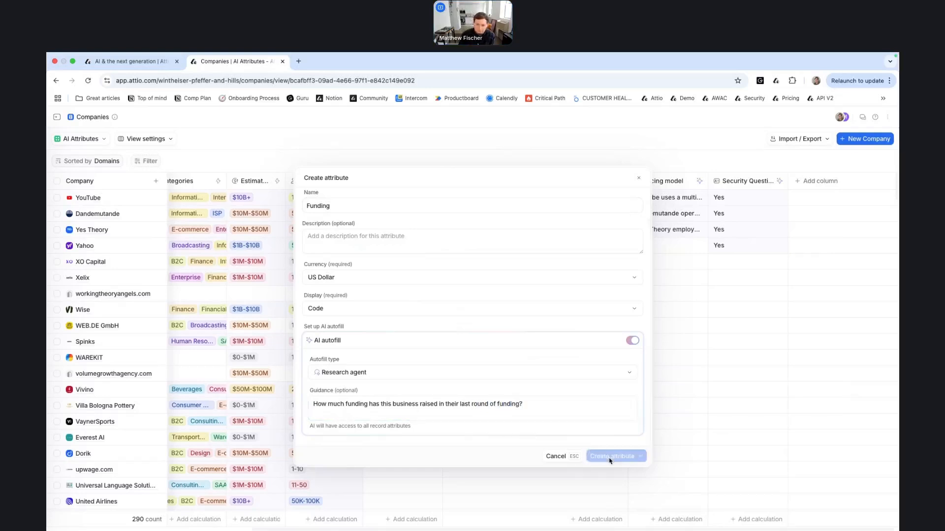
{"action": "left_click", "coordinate": [612, 456]}
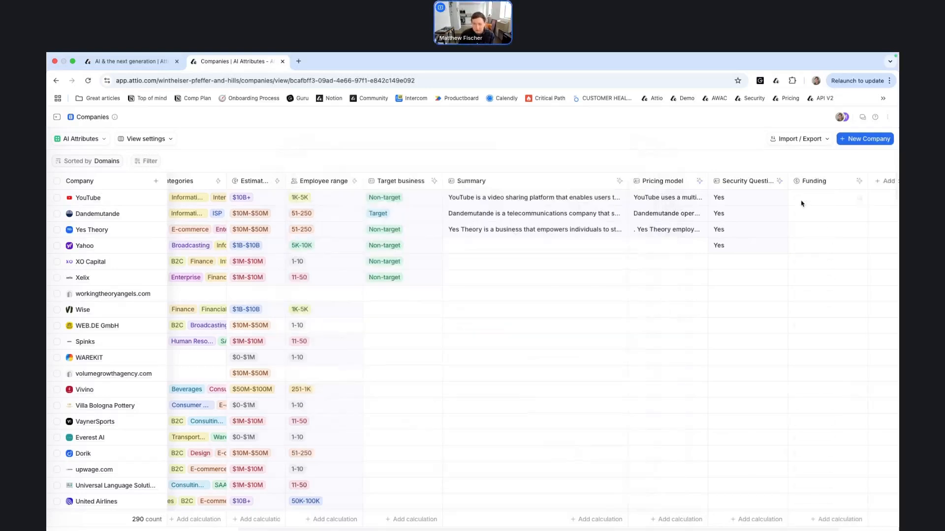